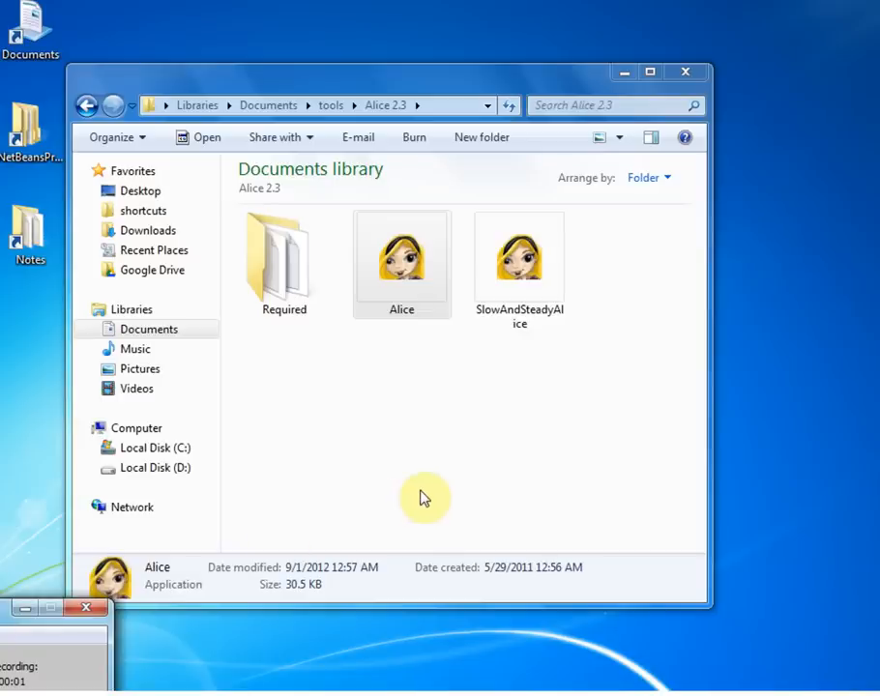
Launch the Alice 2.3 application from the desktop so its Welcome dialog appears.
left_click(402, 251)
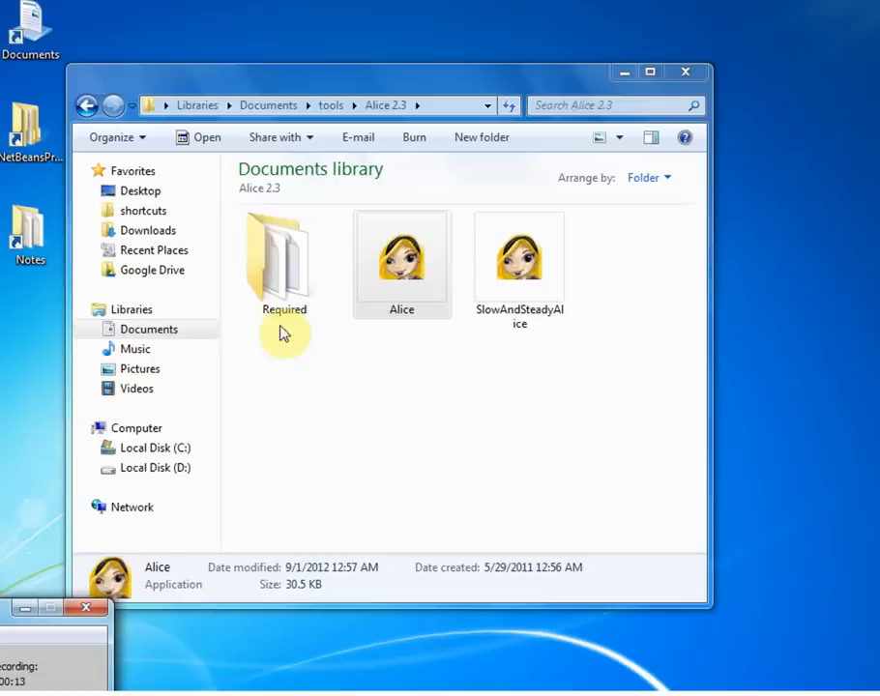
left_click(282, 255)
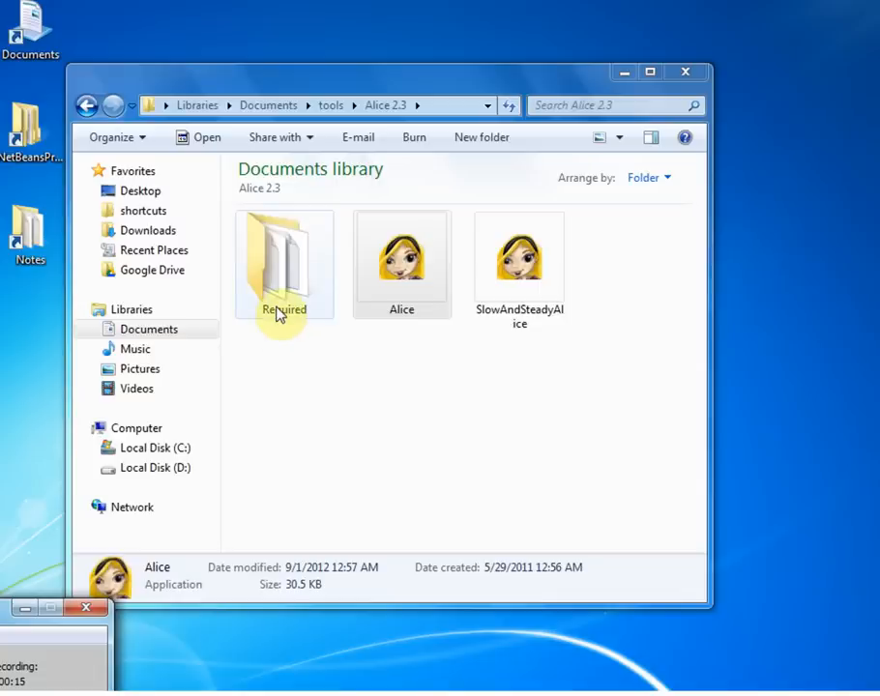
left_click(402, 261)
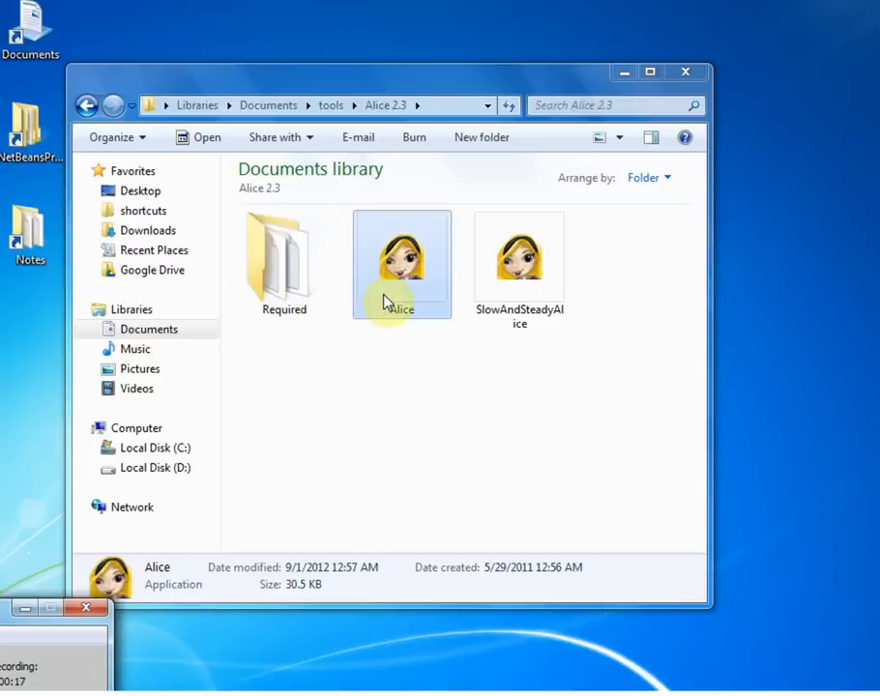
left_click(518, 261)
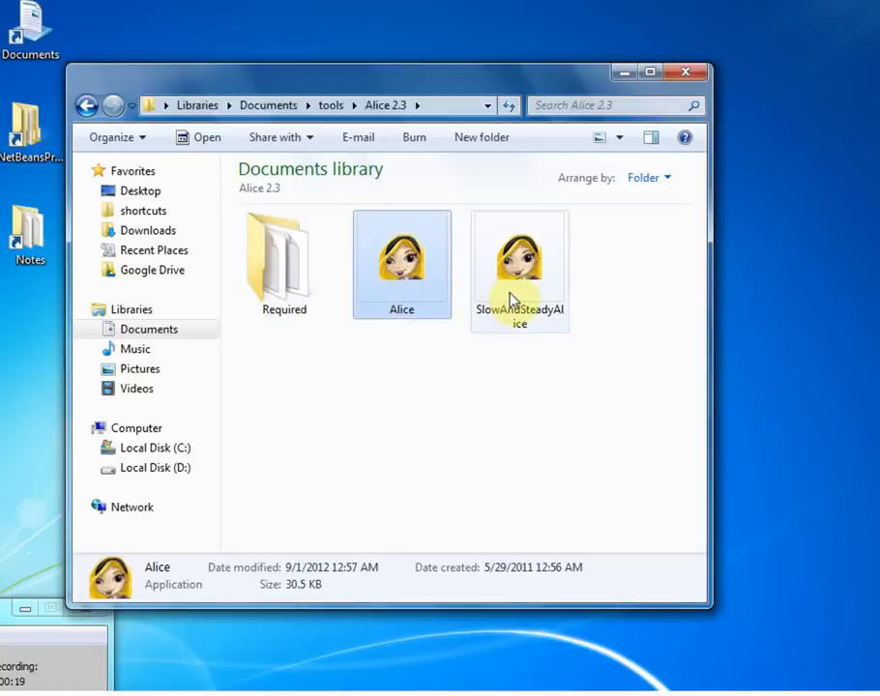
left_click(403, 261)
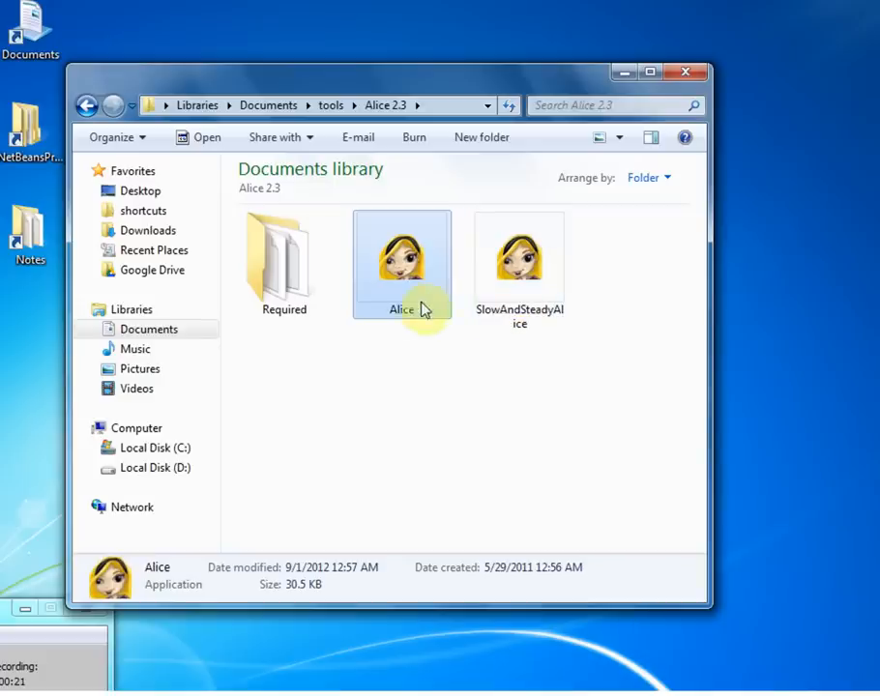
left_click(285, 262)
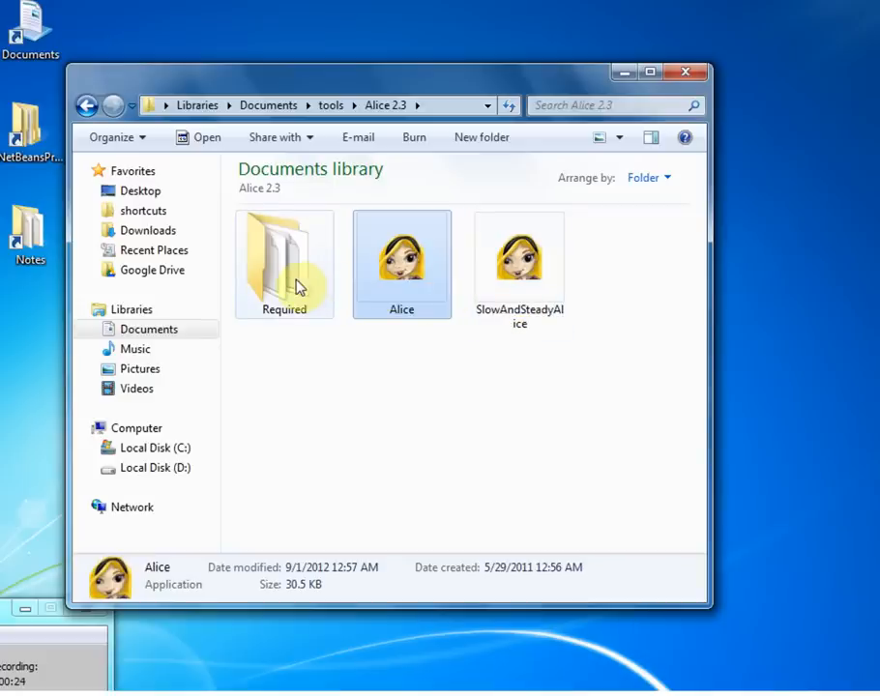
mouse_move(402, 261)
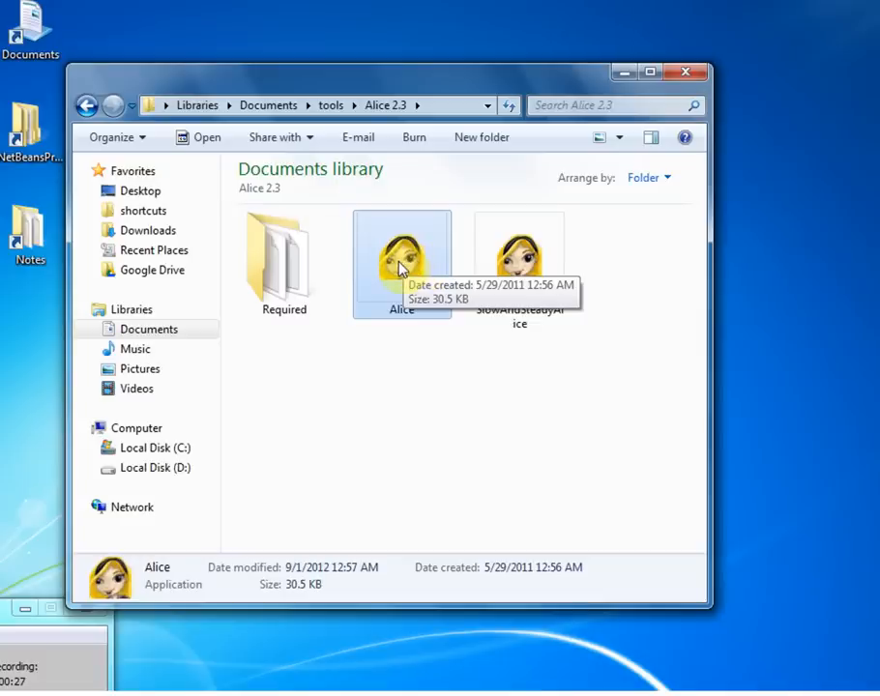
double_click(402, 247)
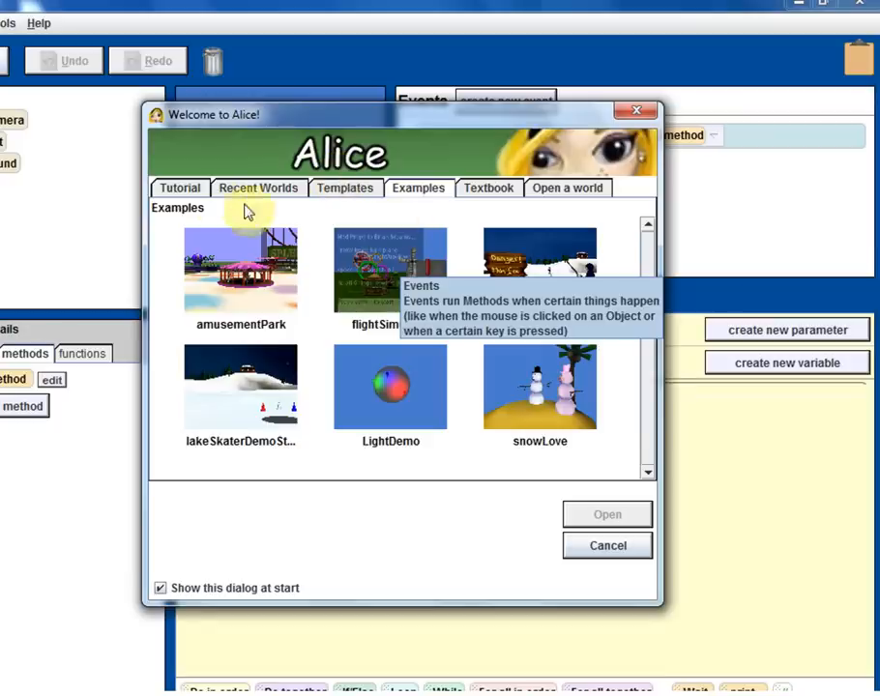
mouse_move(371, 302)
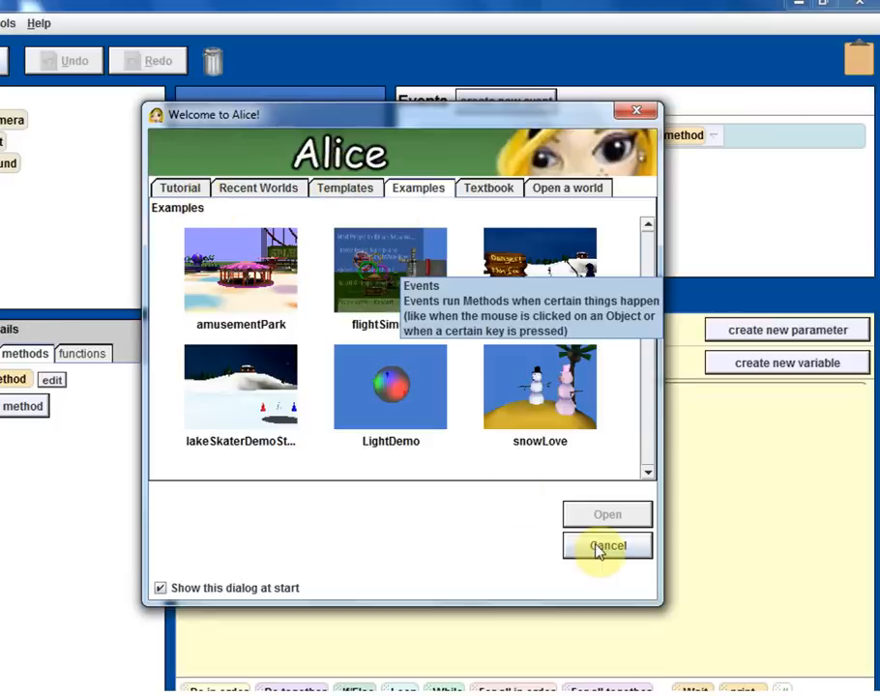
Cancel the Welcome dialog to stay on the default world with camera, light and ground.
left_click(607, 545)
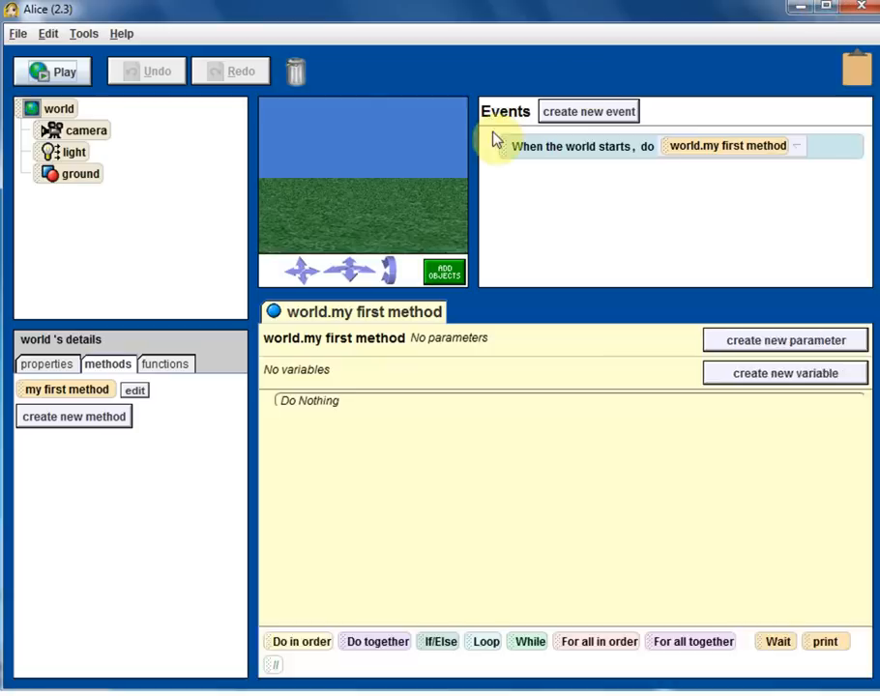
mouse_move(485, 381)
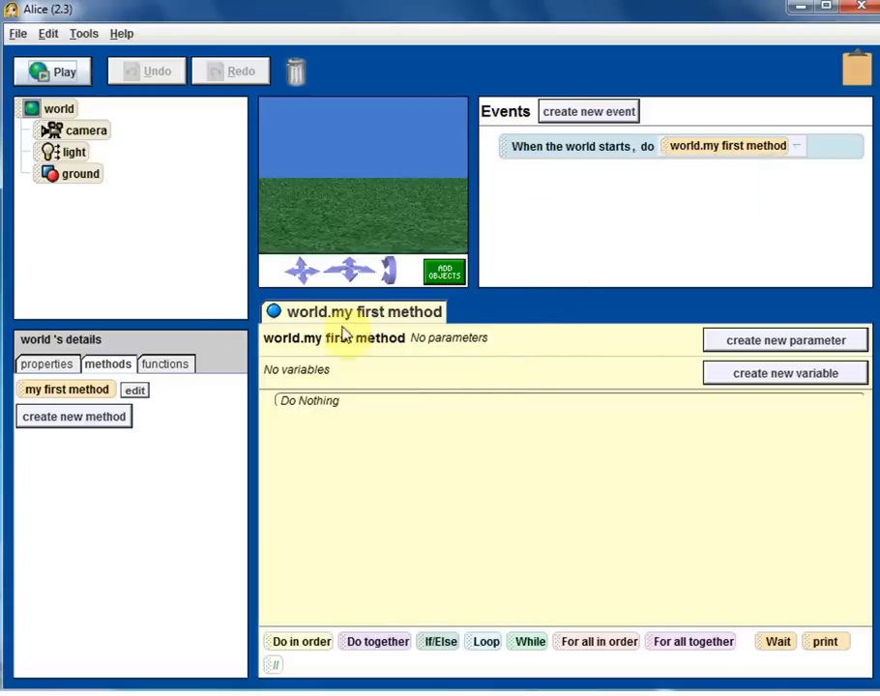
mouse_move(530, 293)
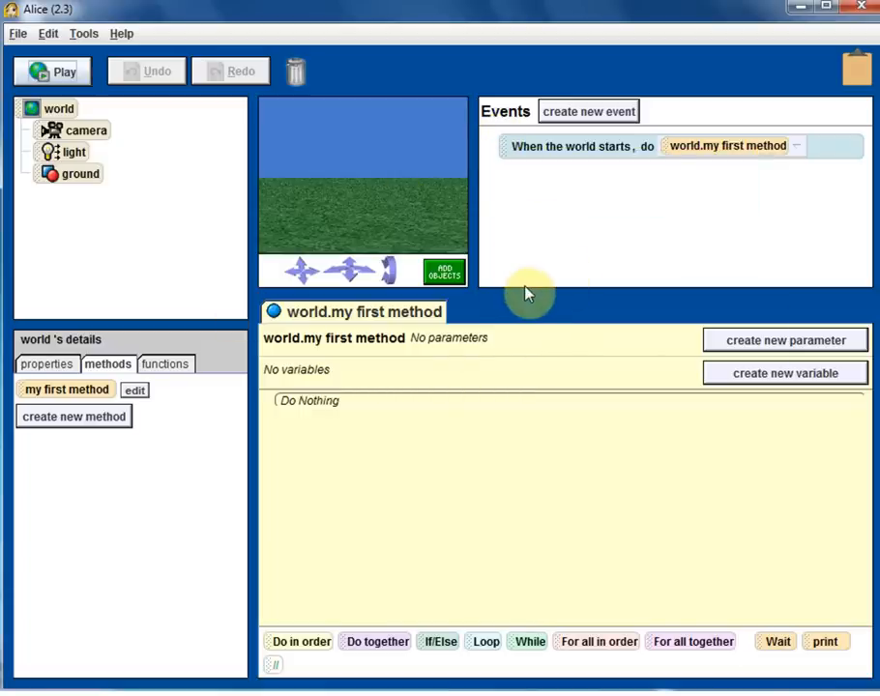
mouse_move(390, 205)
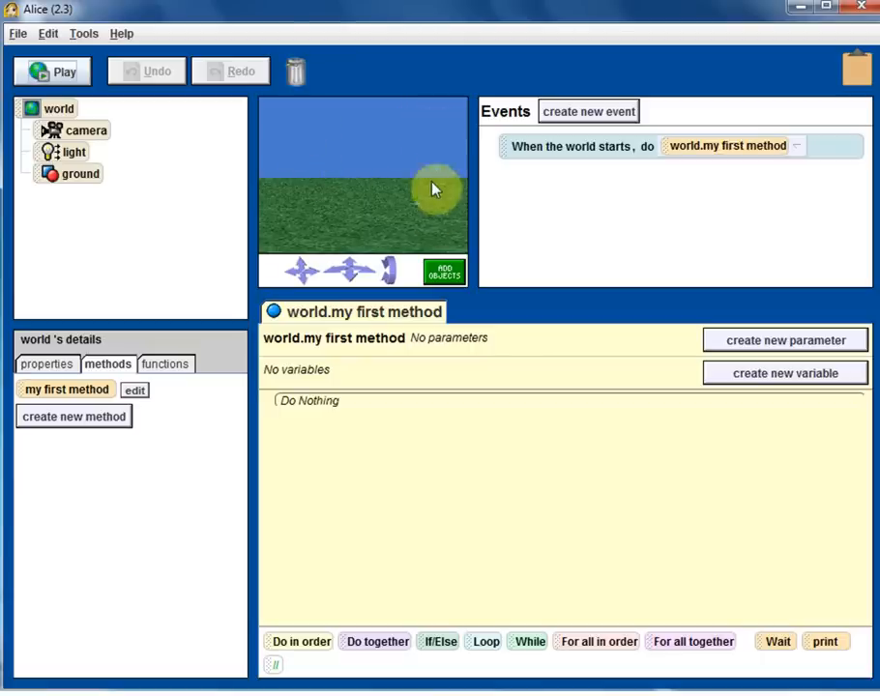
mouse_move(422, 230)
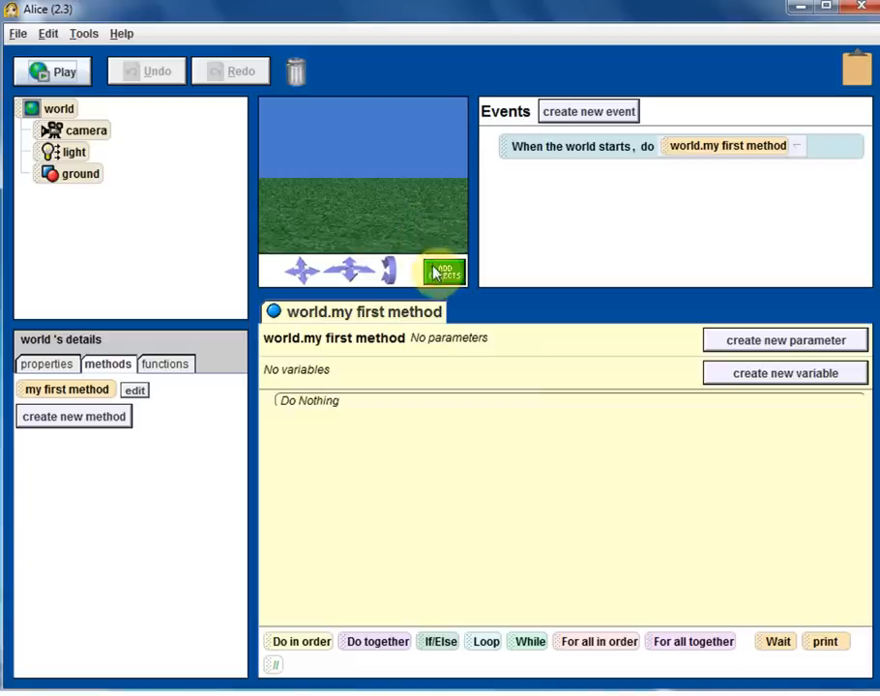
mouse_move(449, 244)
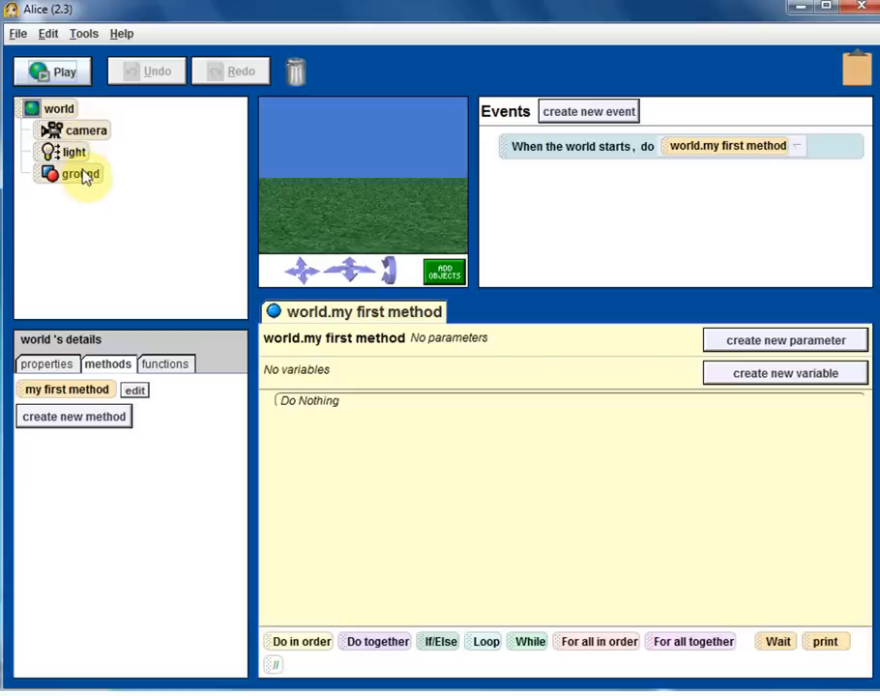
mouse_move(93, 197)
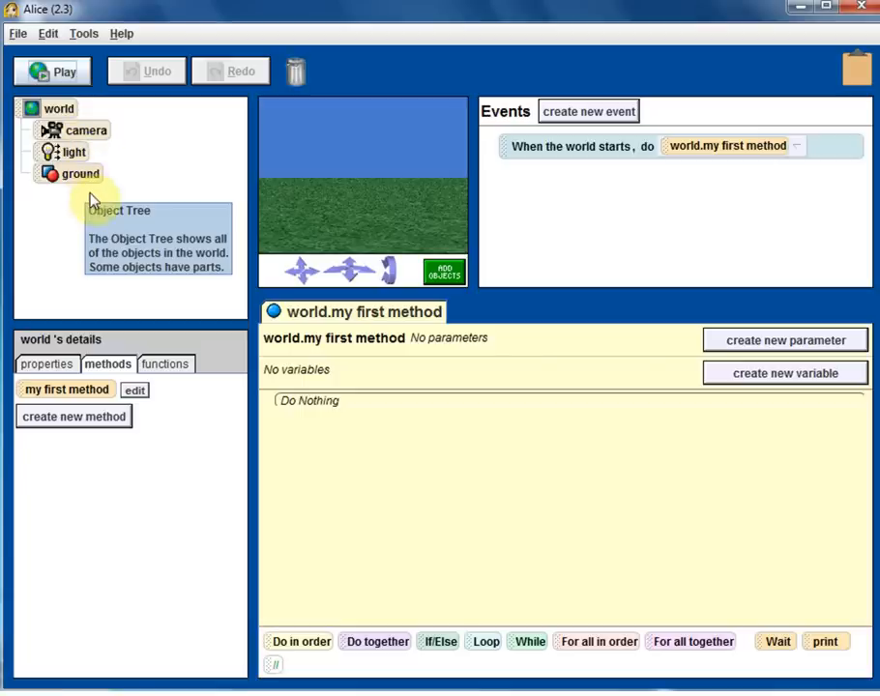
mouse_move(123, 230)
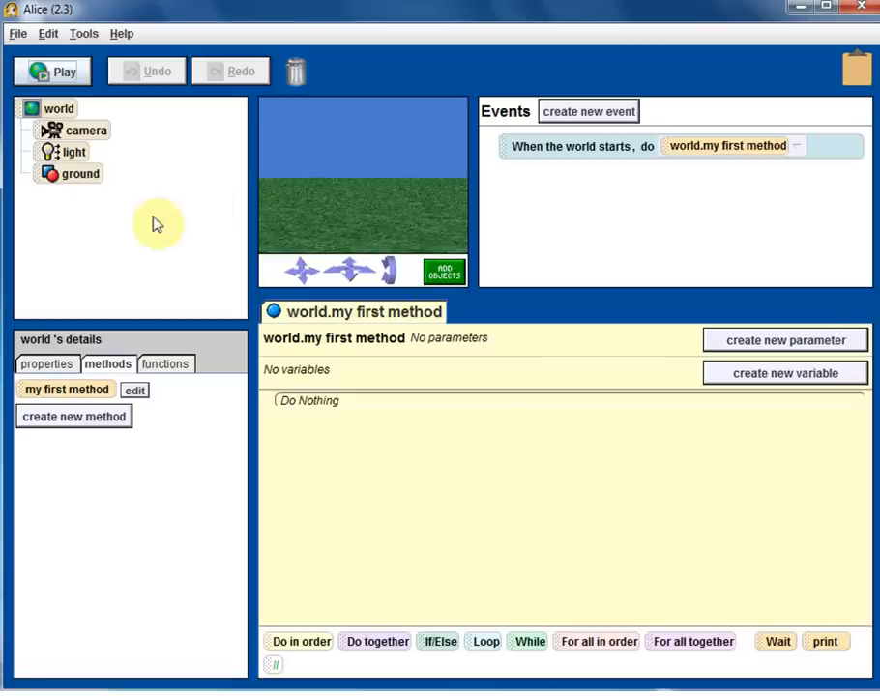
mouse_move(145, 220)
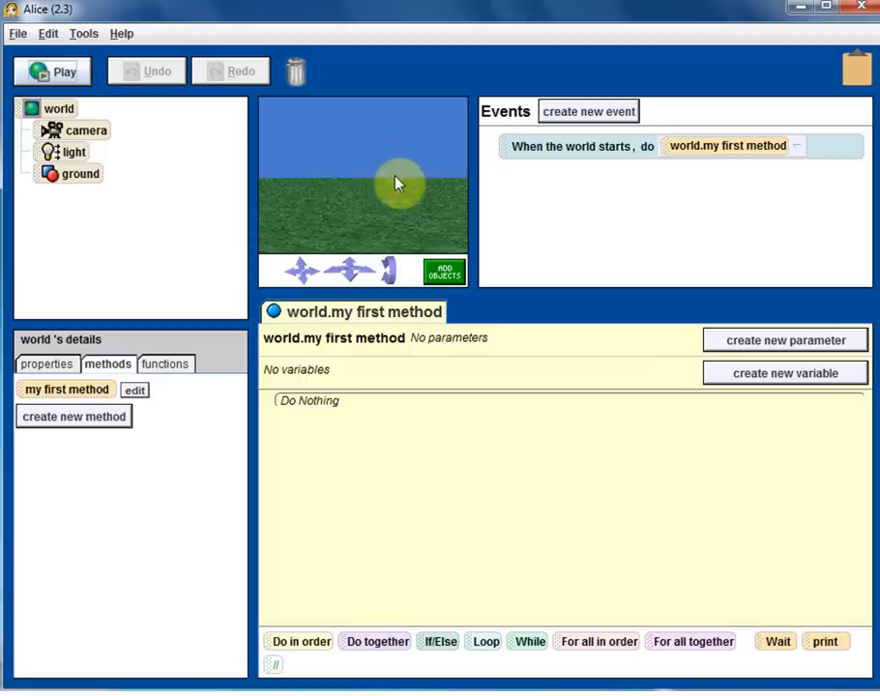
mouse_move(89, 218)
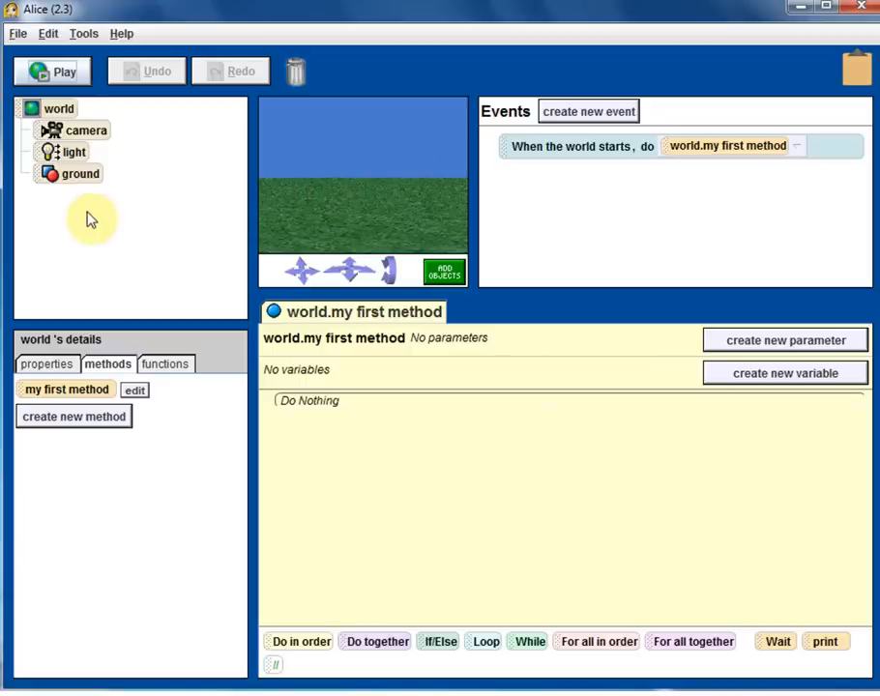
mouse_move(443, 271)
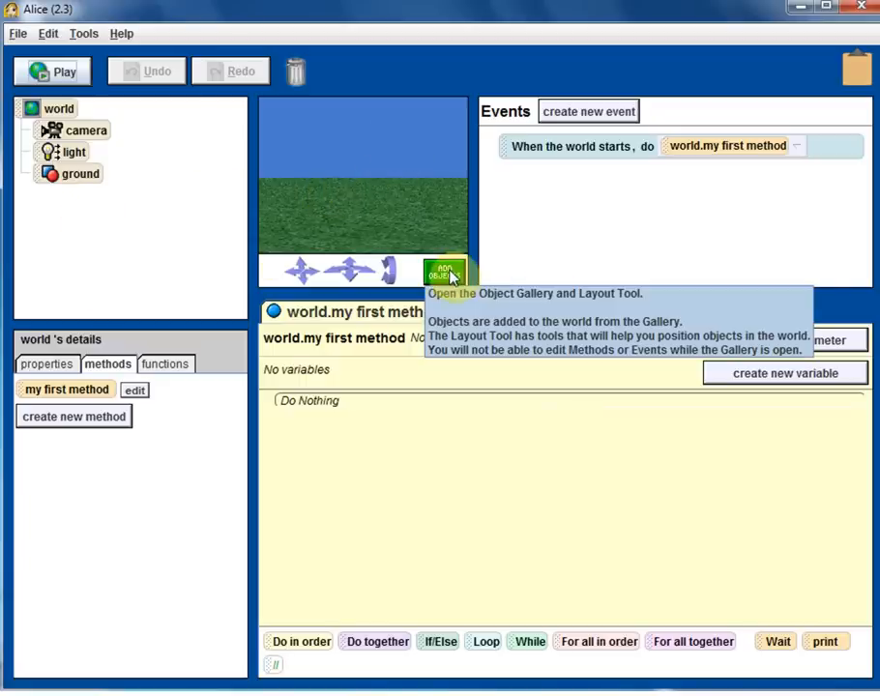
Add an Astronaut from the local gallery's People group into the world.
left_click(444, 270)
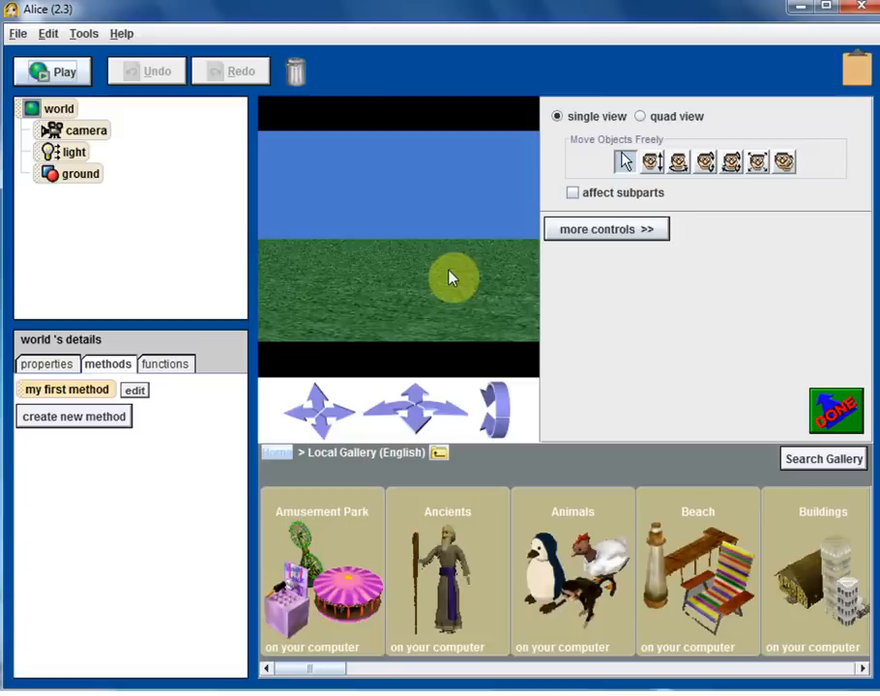
mouse_move(350, 500)
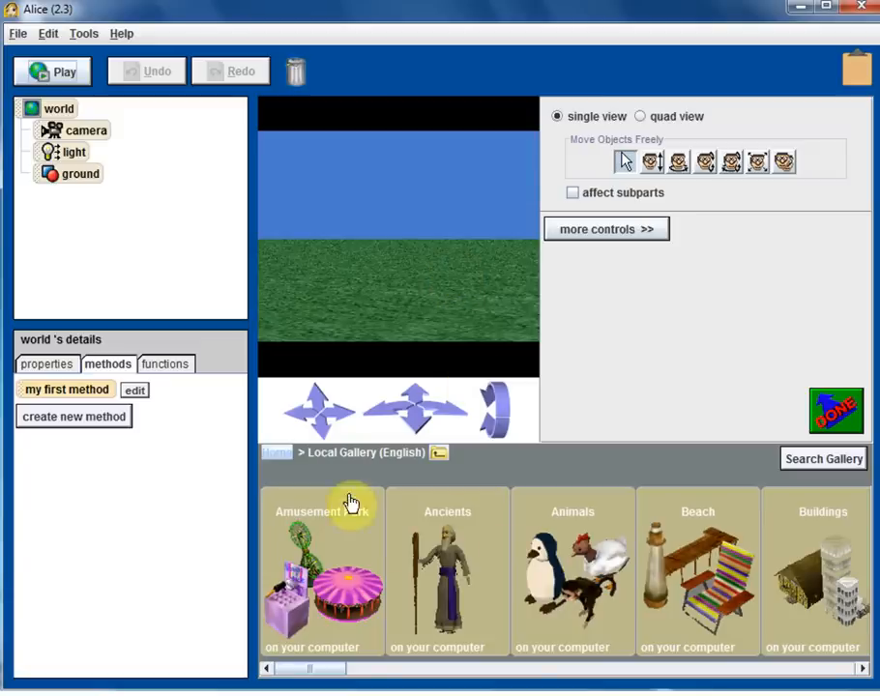
mouse_move(556, 672)
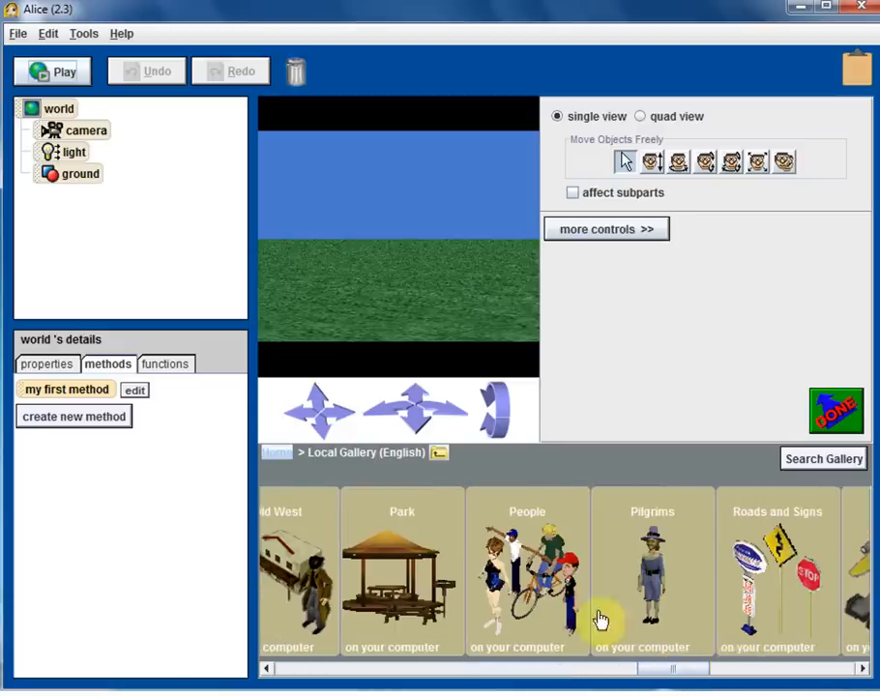
mouse_move(549, 557)
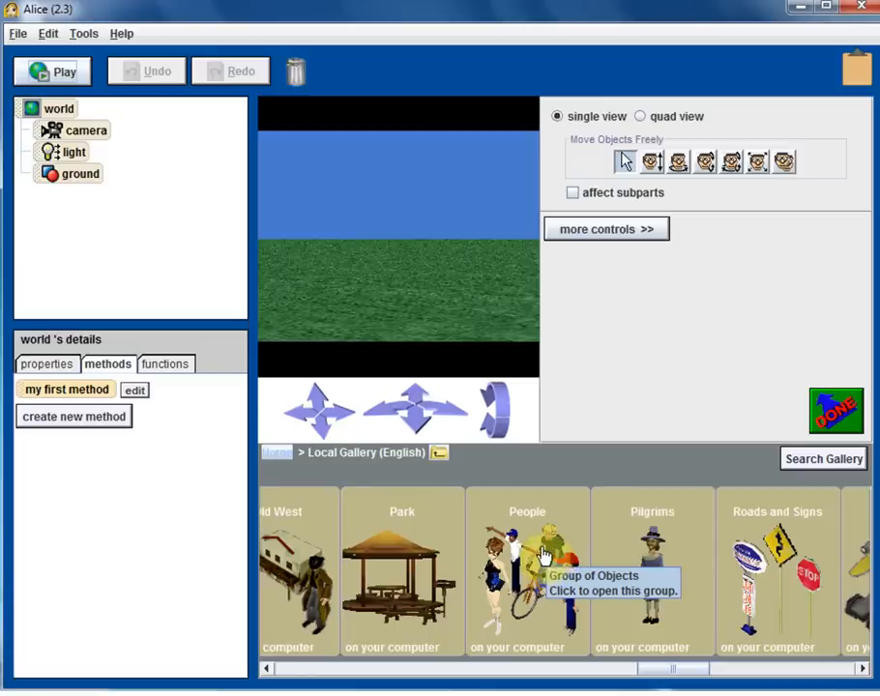
left_click(526, 571)
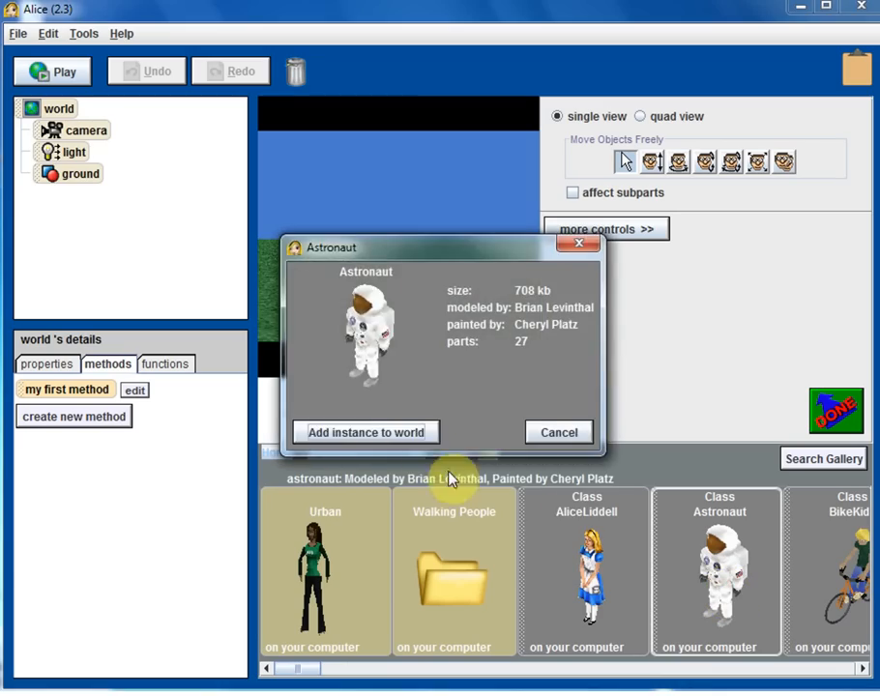
left_click(364, 433)
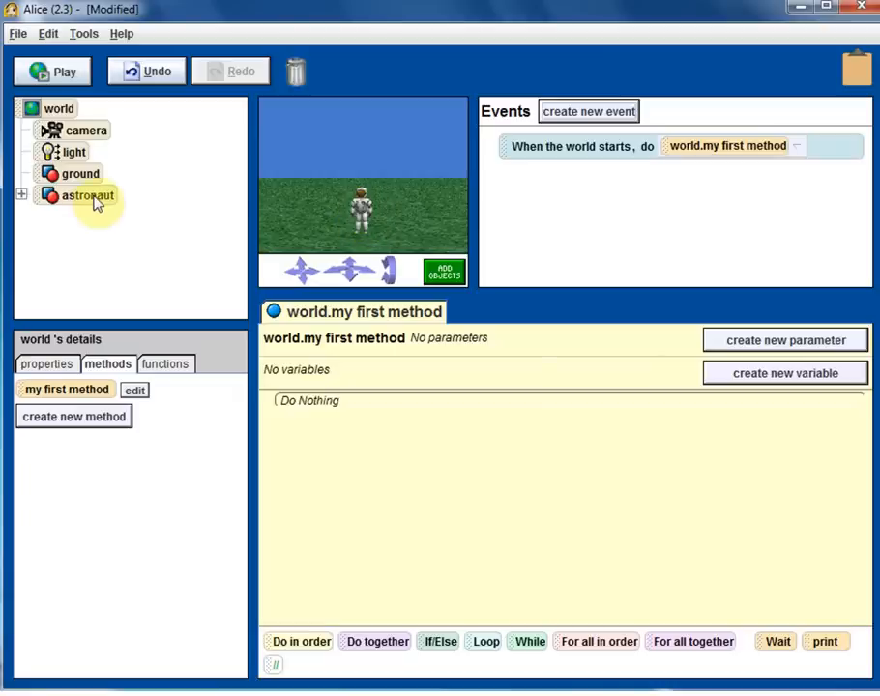
left_click(87, 196)
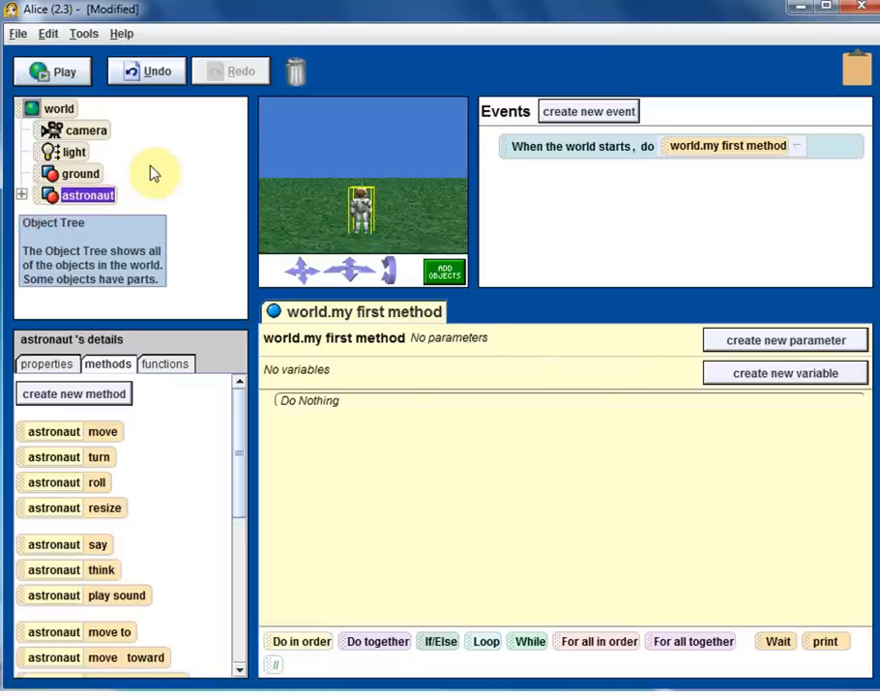
mouse_move(176, 259)
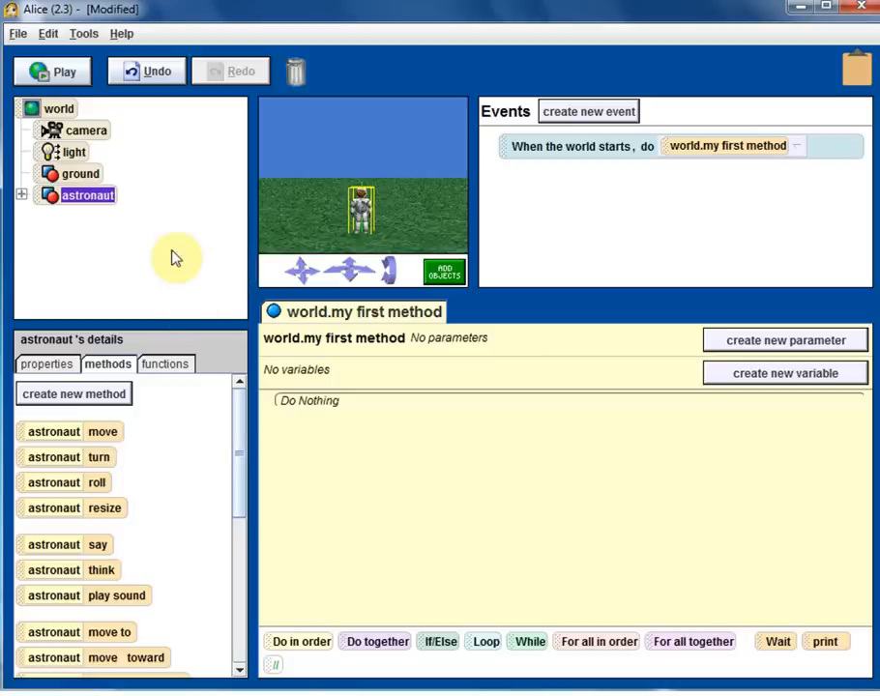
mouse_move(309, 143)
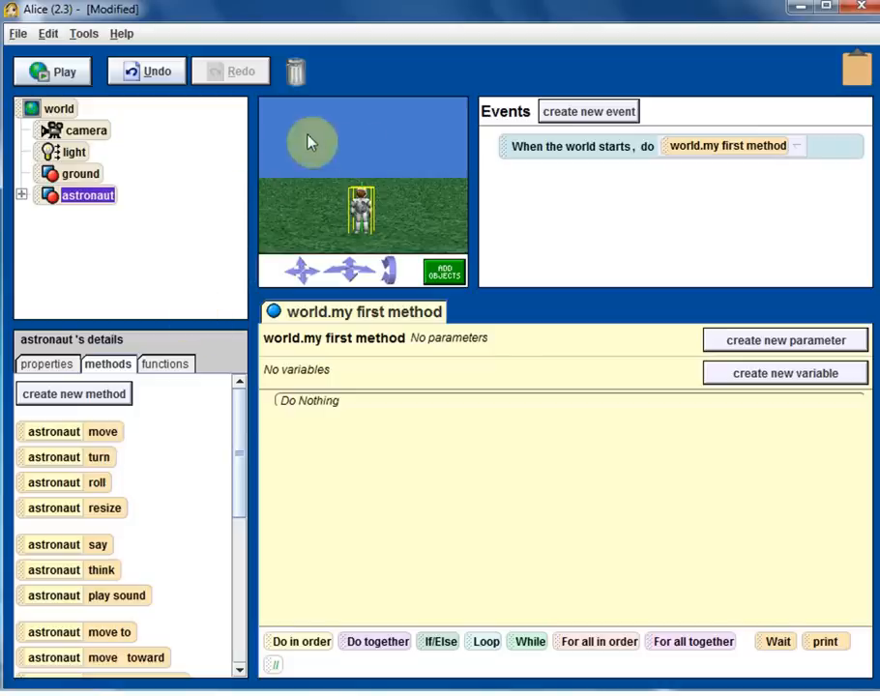
left_click(58, 108)
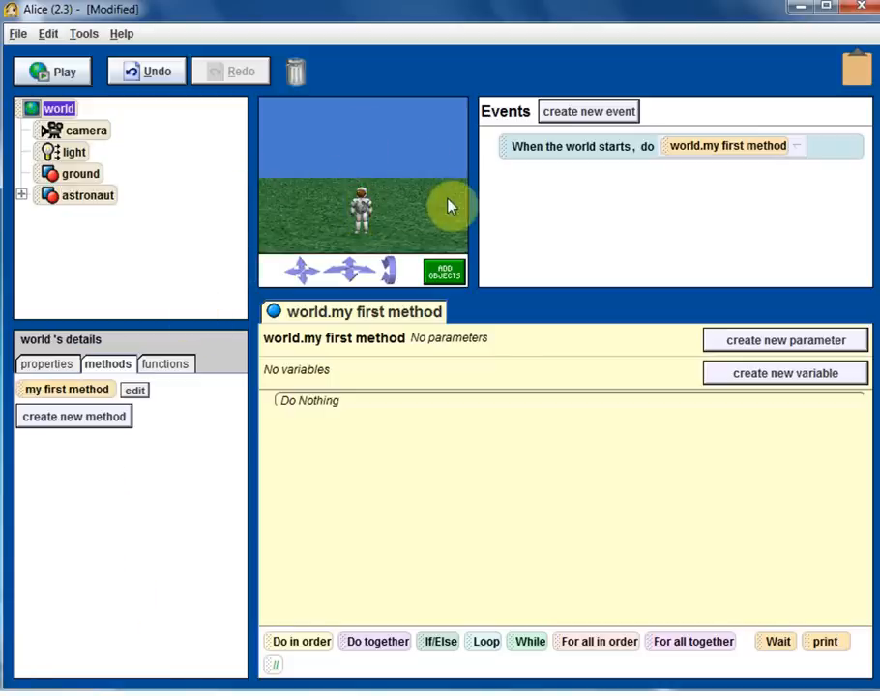
mouse_move(92, 259)
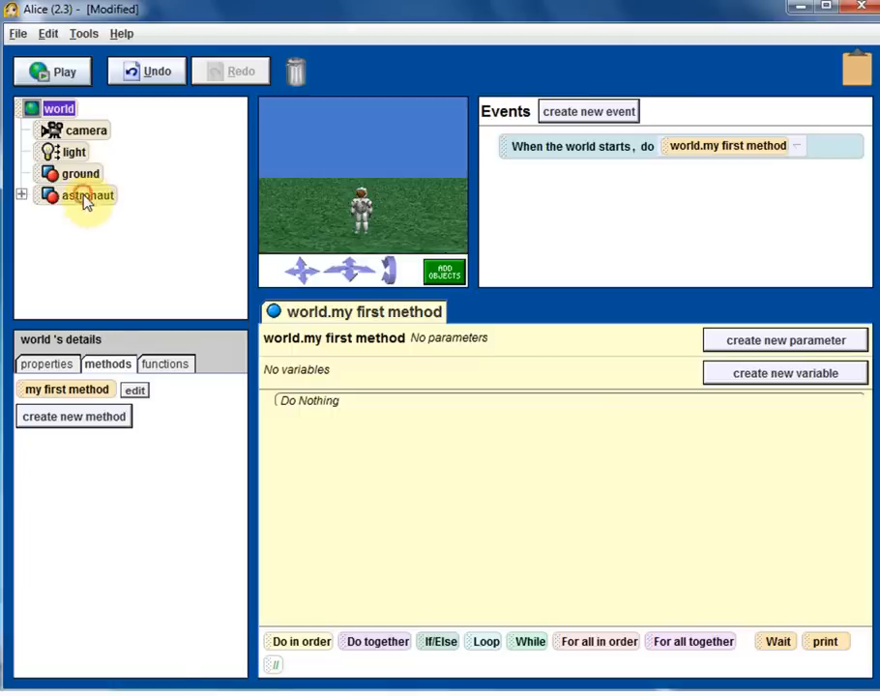
left_click(89, 195)
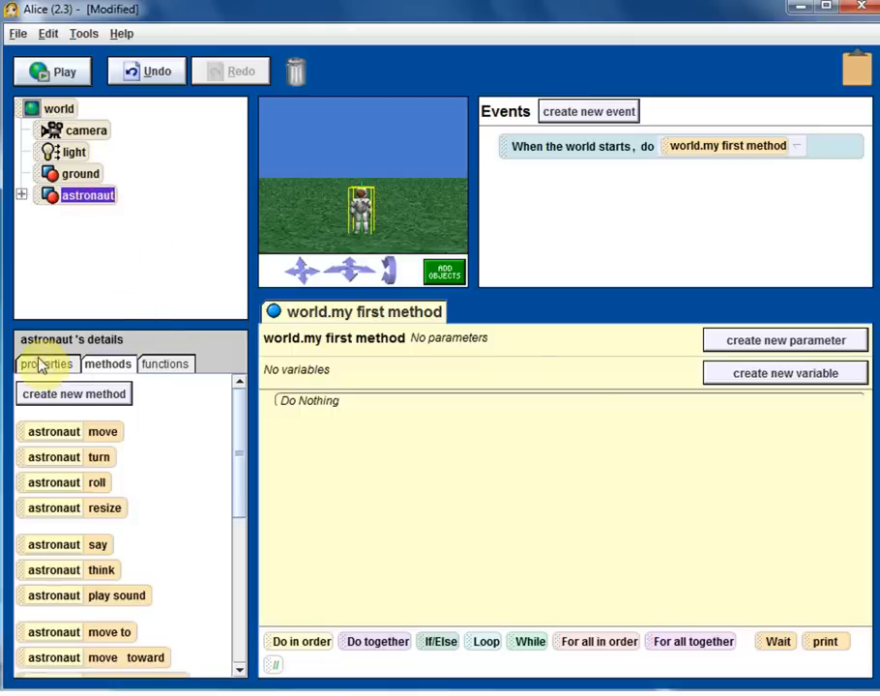
Browse the astronaut's details tabs and land on its properties list.
left_click(166, 363)
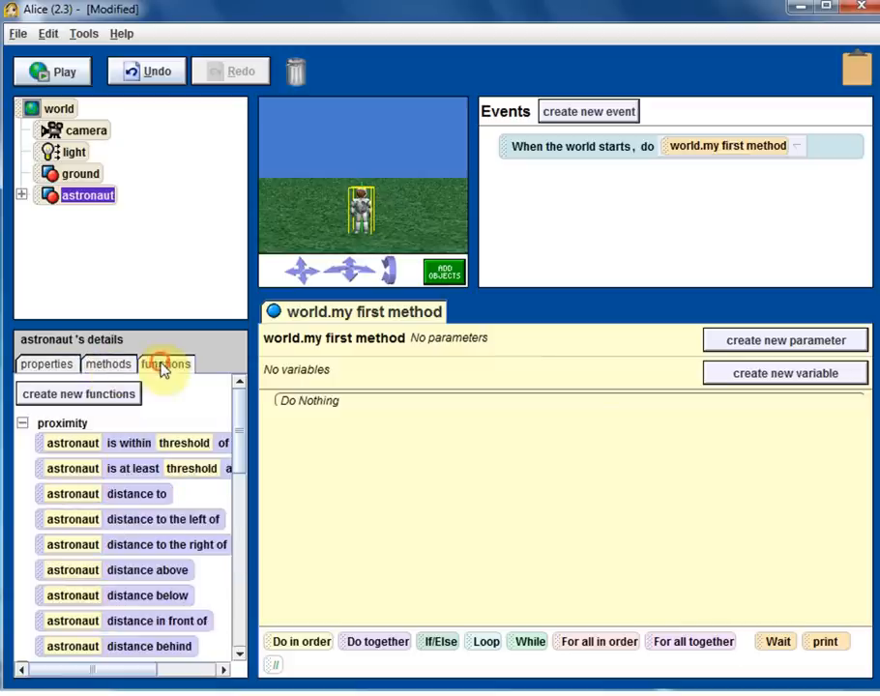
left_click(109, 364)
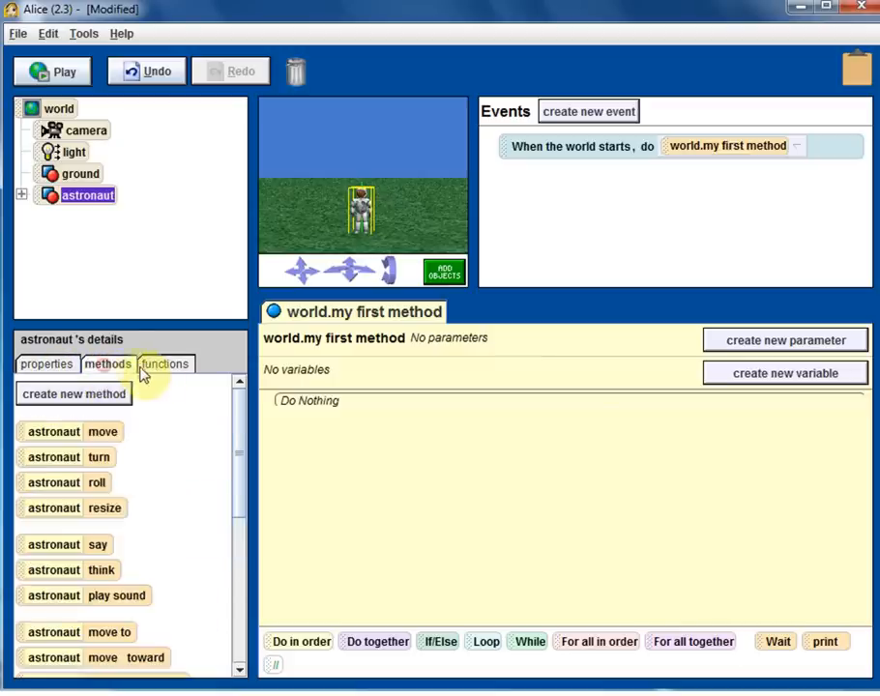
left_click(166, 363)
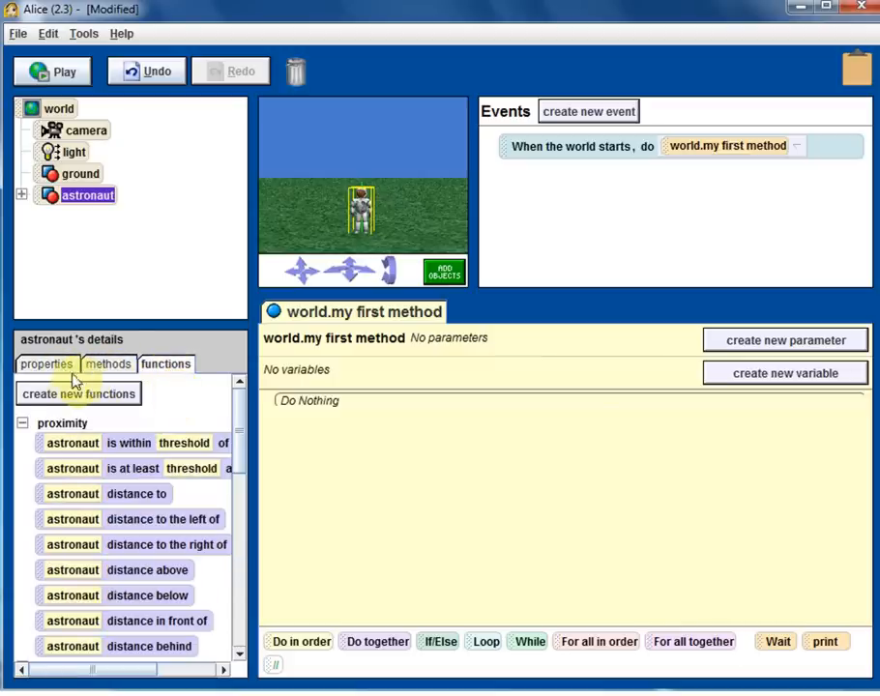
left_click(46, 364)
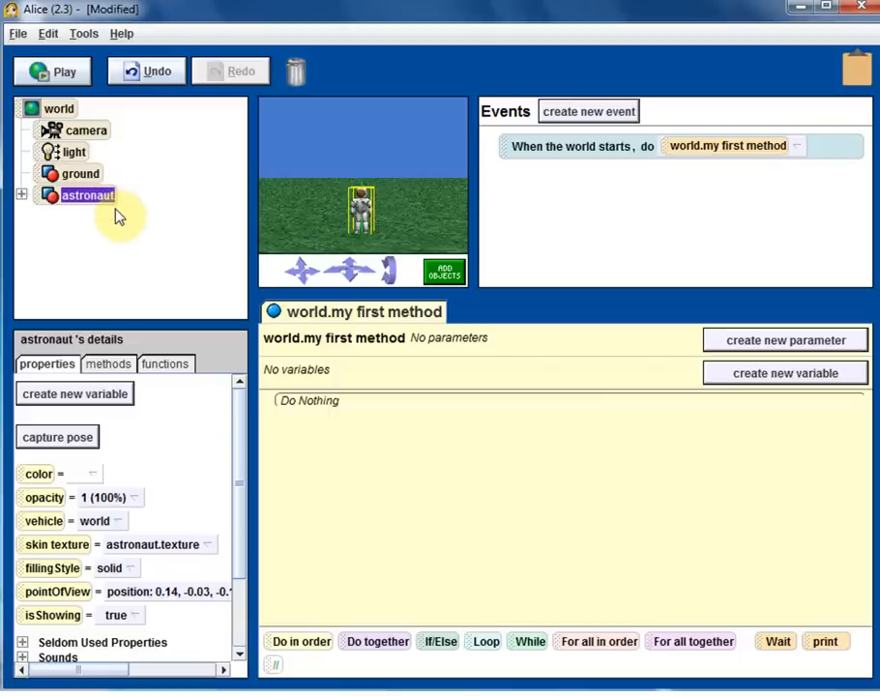
mouse_move(96, 250)
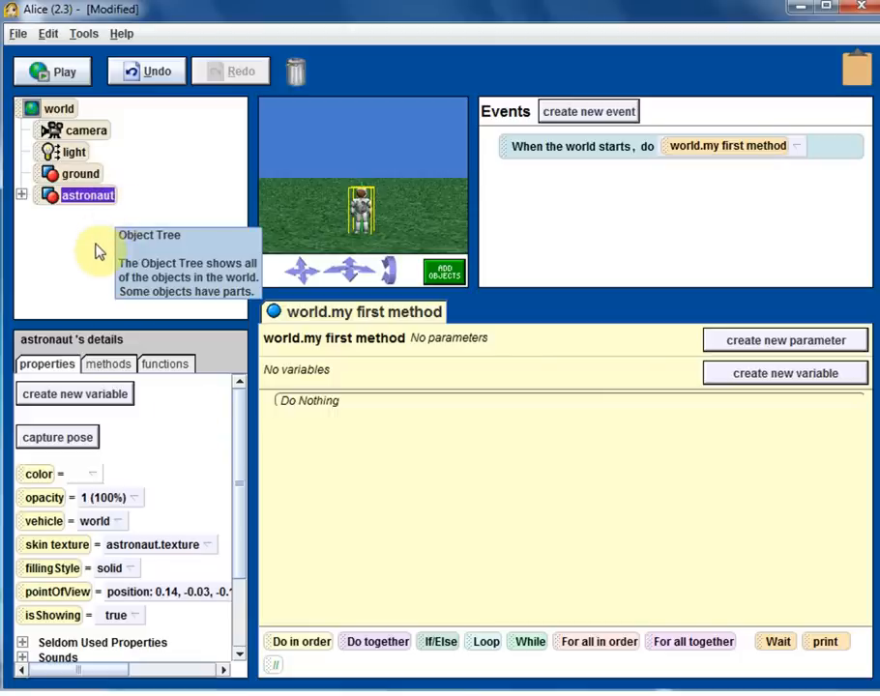
mouse_move(62, 380)
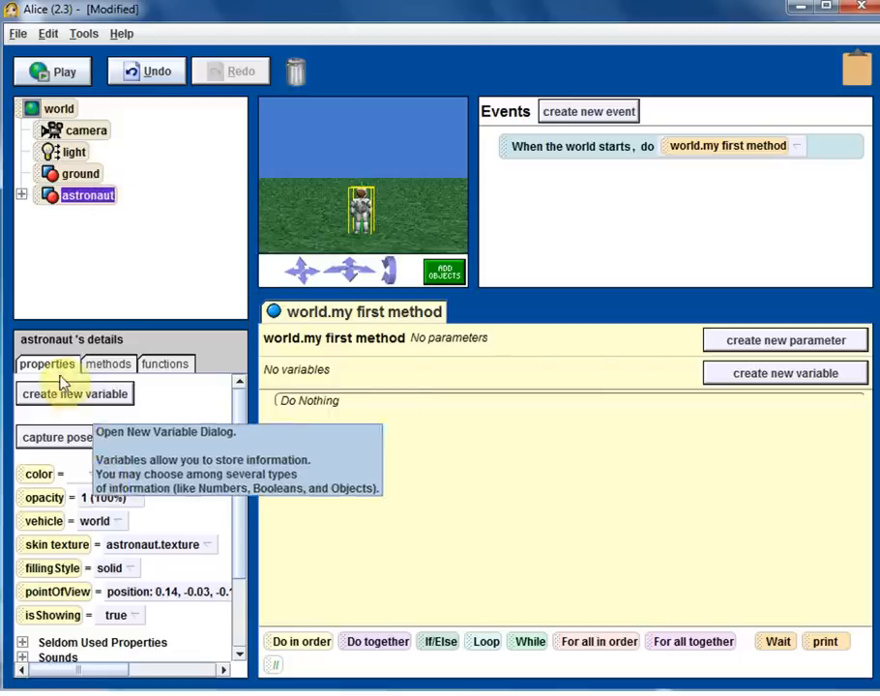
mouse_move(133, 485)
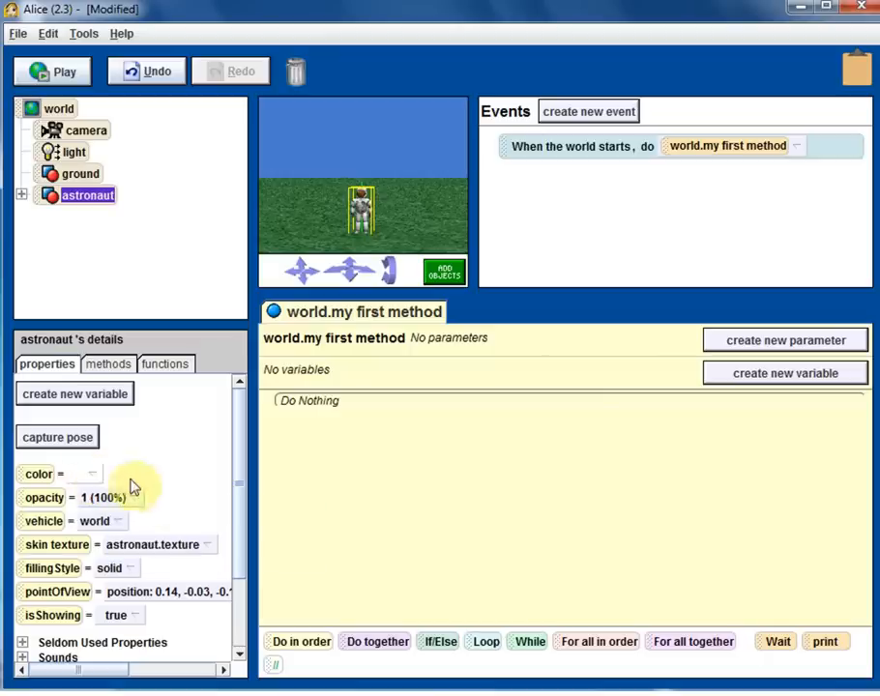
mouse_move(131, 526)
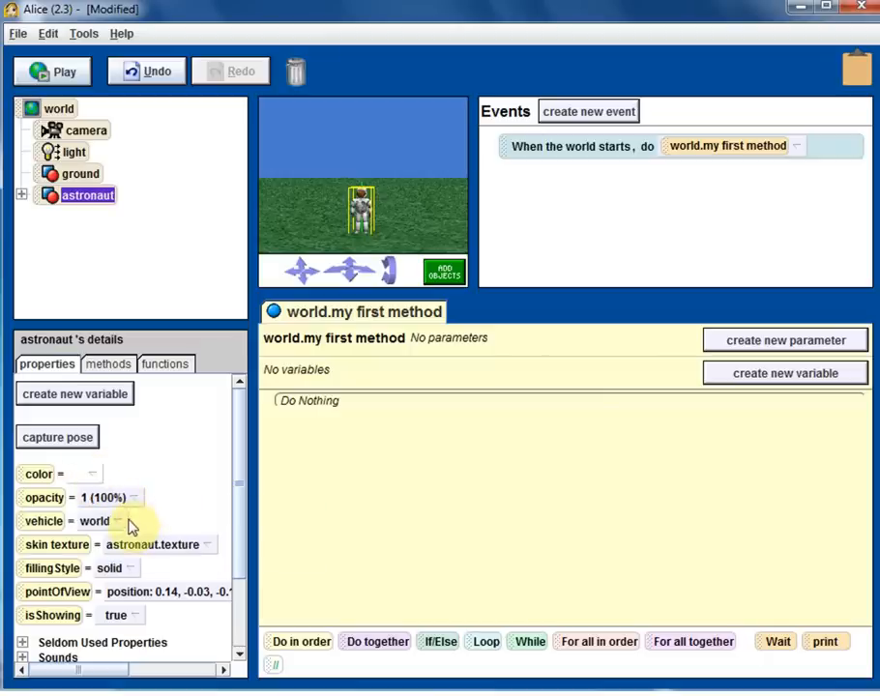
scroll("down", 3)
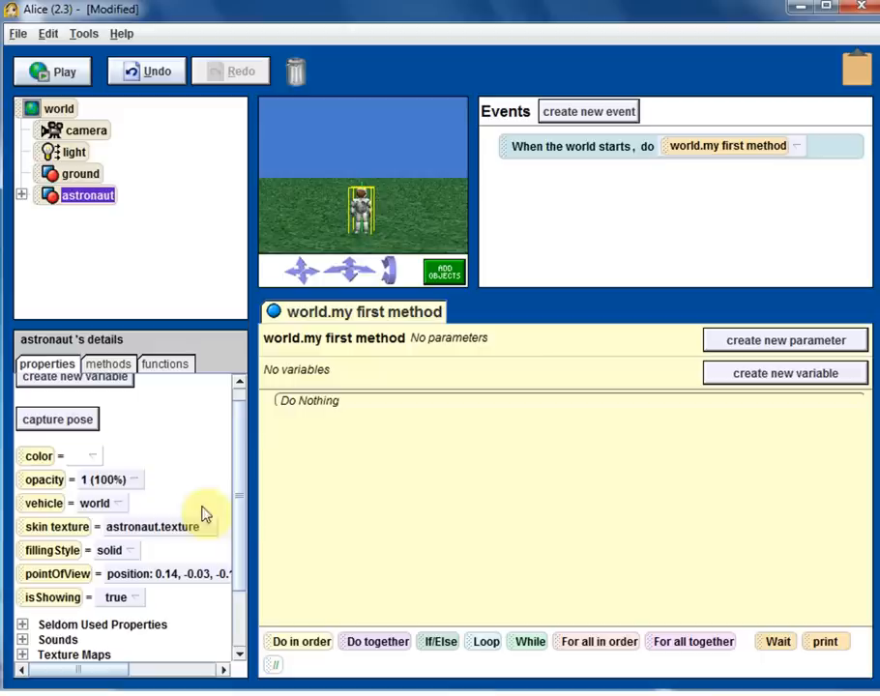
Colour the astronaut red (after trying green and pink) and set its opacity to 0.99.
left_click(58, 456)
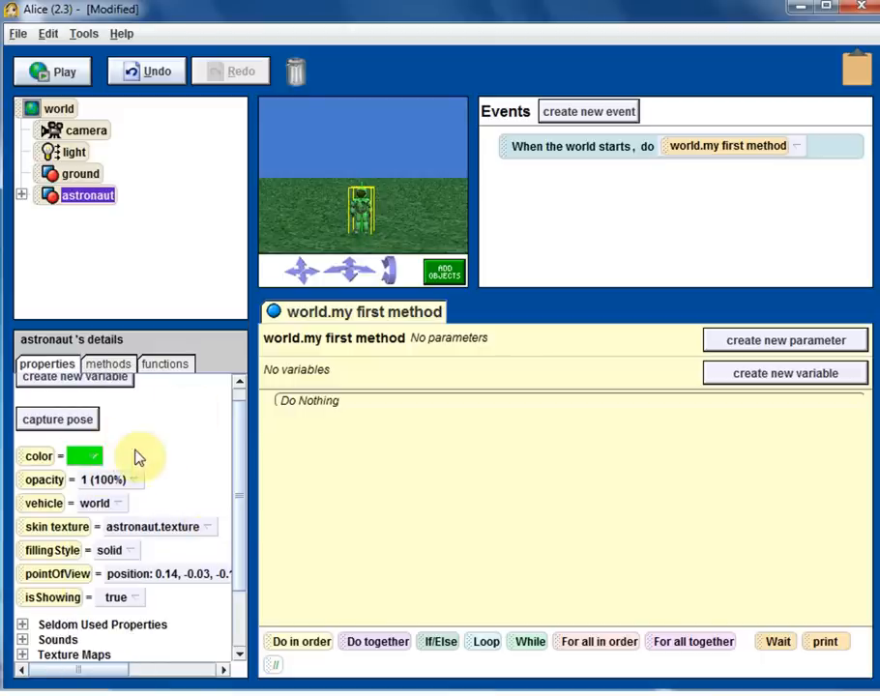
mouse_move(137, 487)
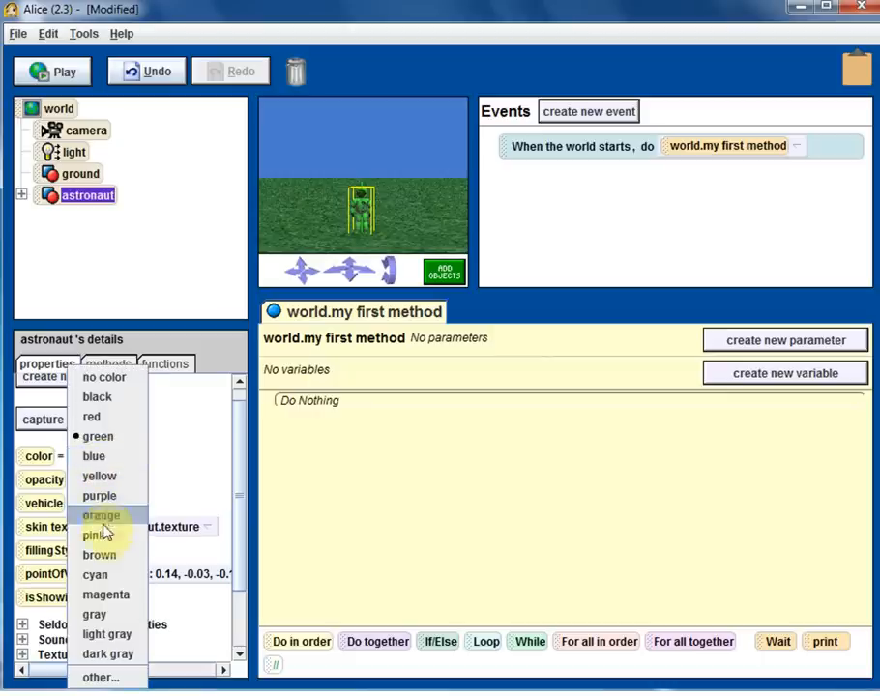
left_click(101, 514)
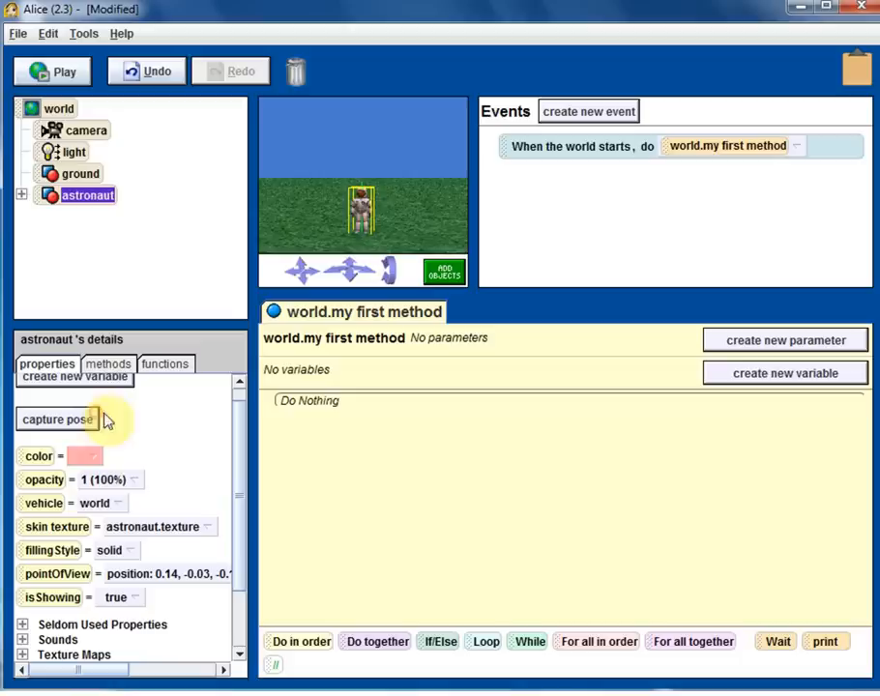
left_click(135, 479)
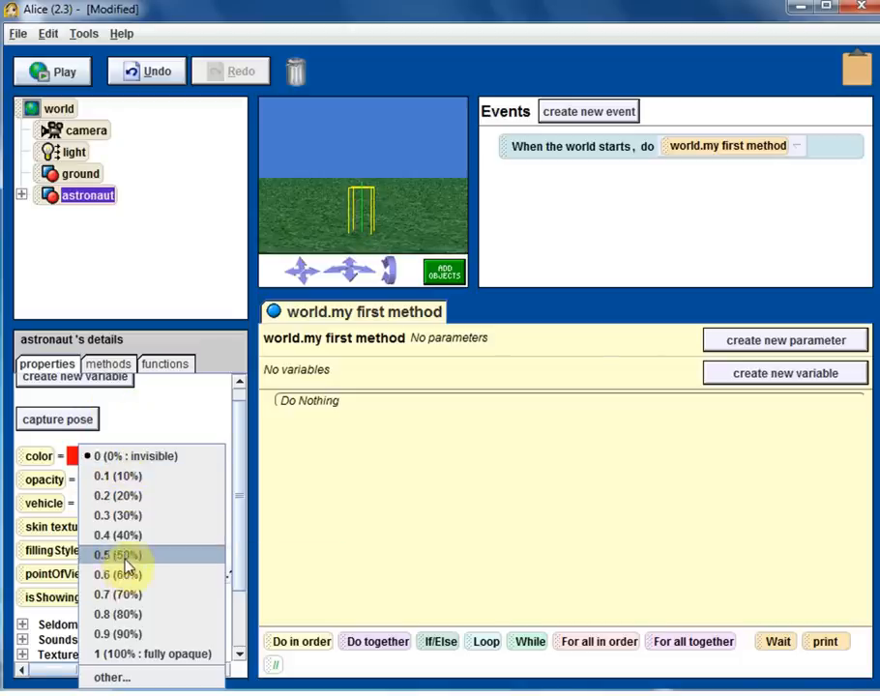
left_click(114, 555)
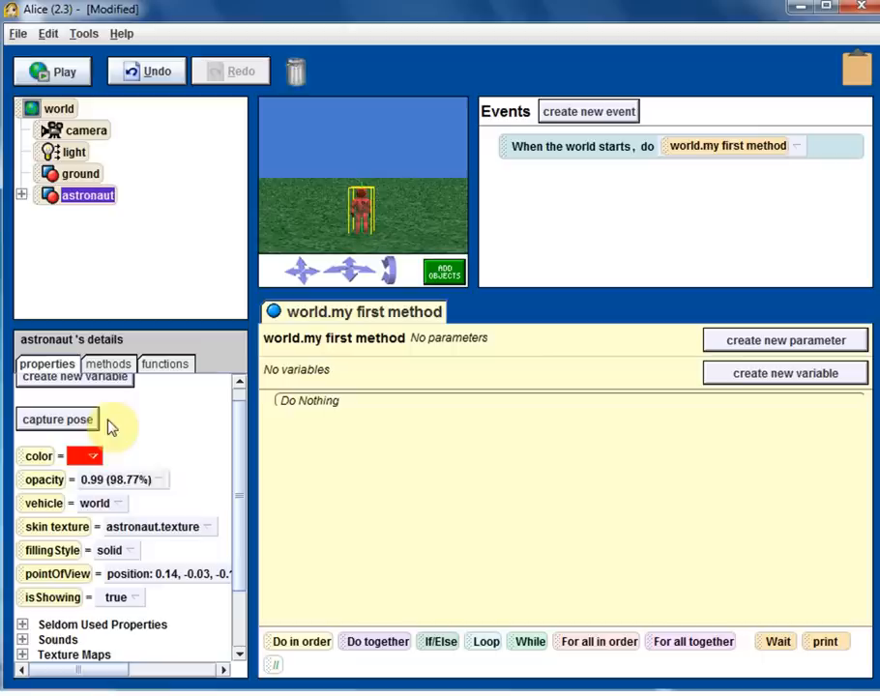
left_click(108, 363)
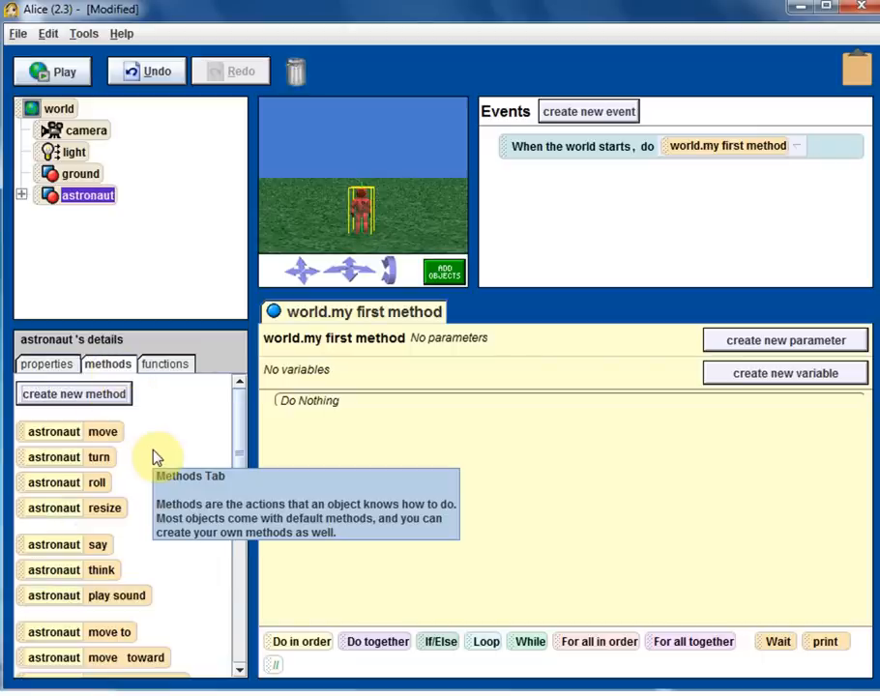
mouse_move(327, 232)
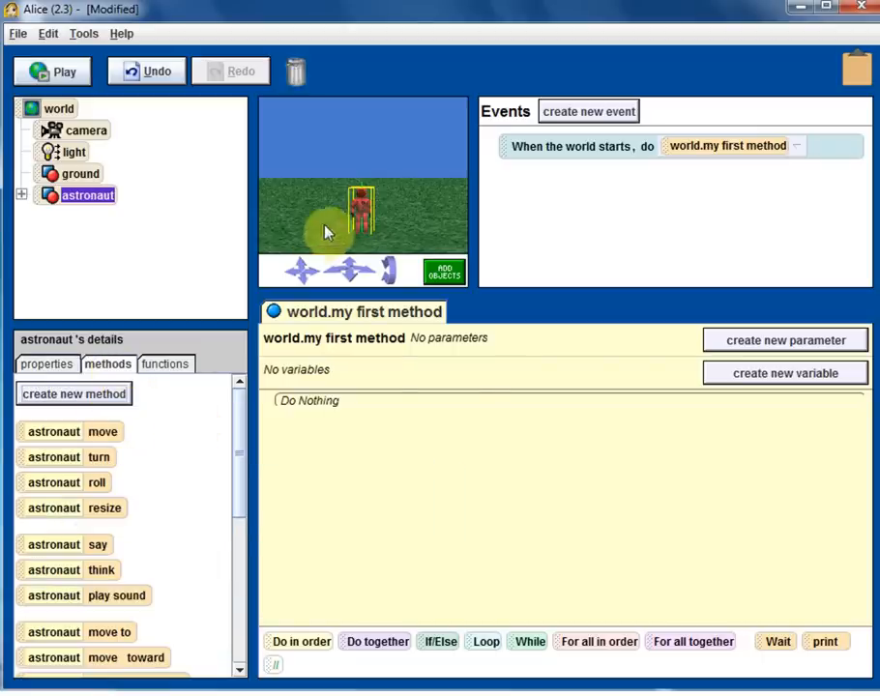
mouse_move(189, 416)
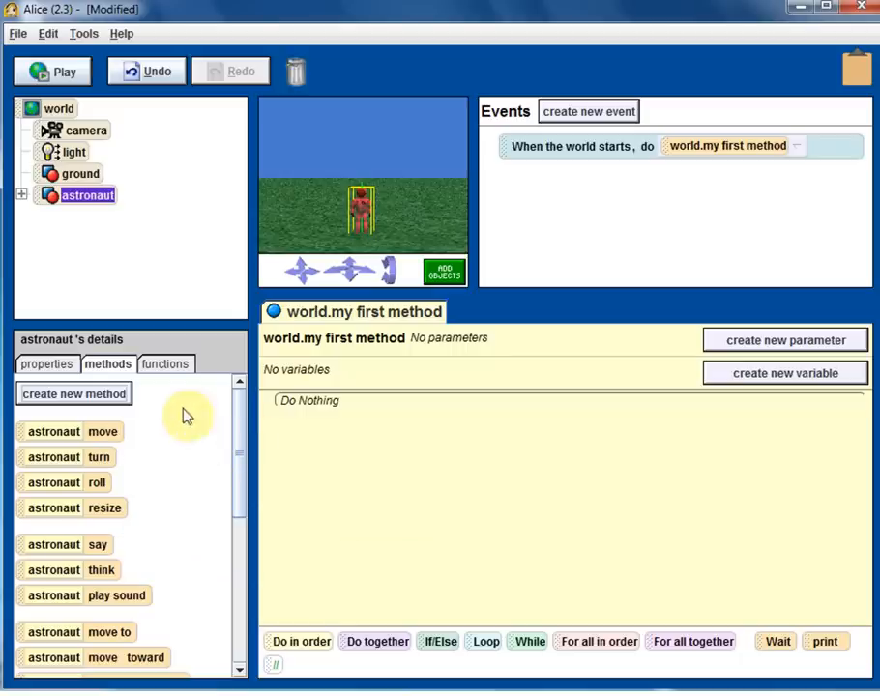
mouse_move(165, 460)
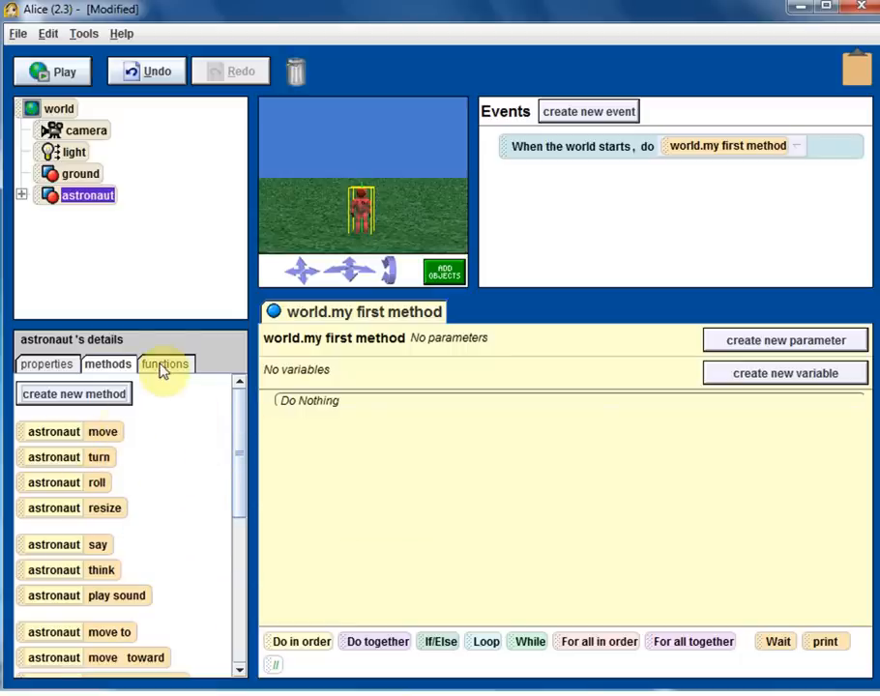
Show the astronaut's functions, starting with the proximity group.
left_click(166, 363)
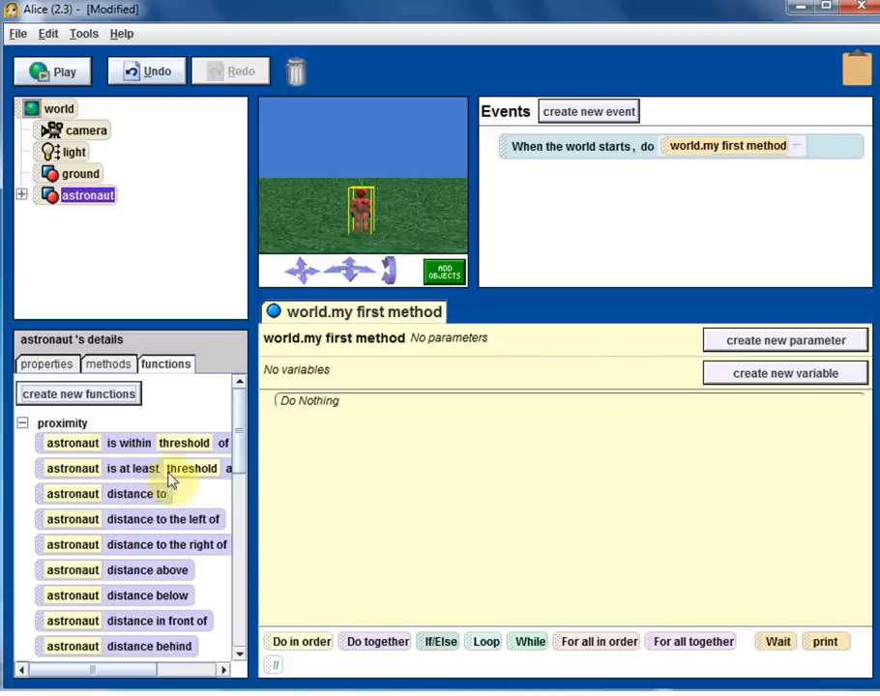
mouse_move(109, 364)
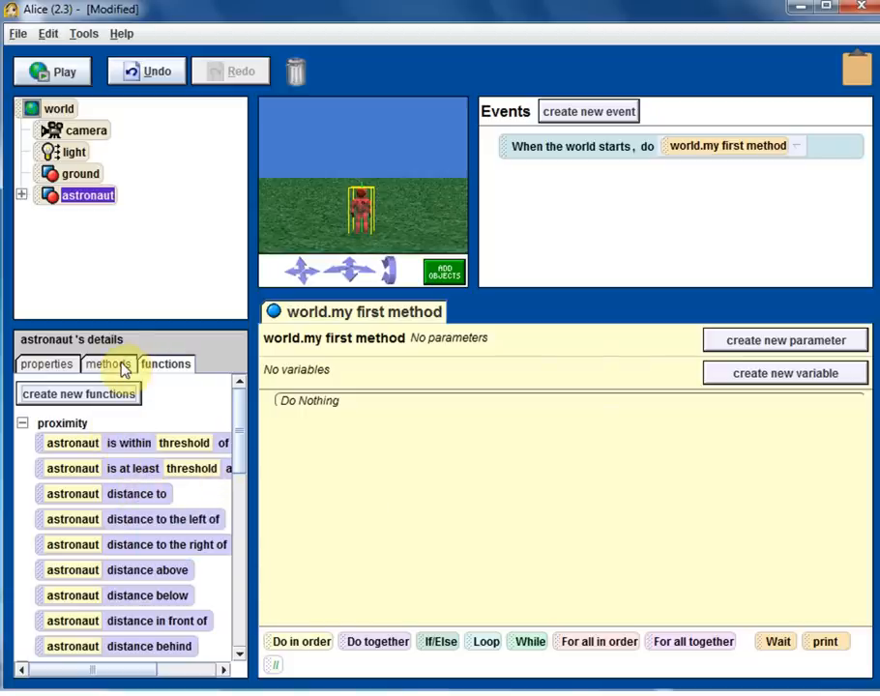
left_click(166, 363)
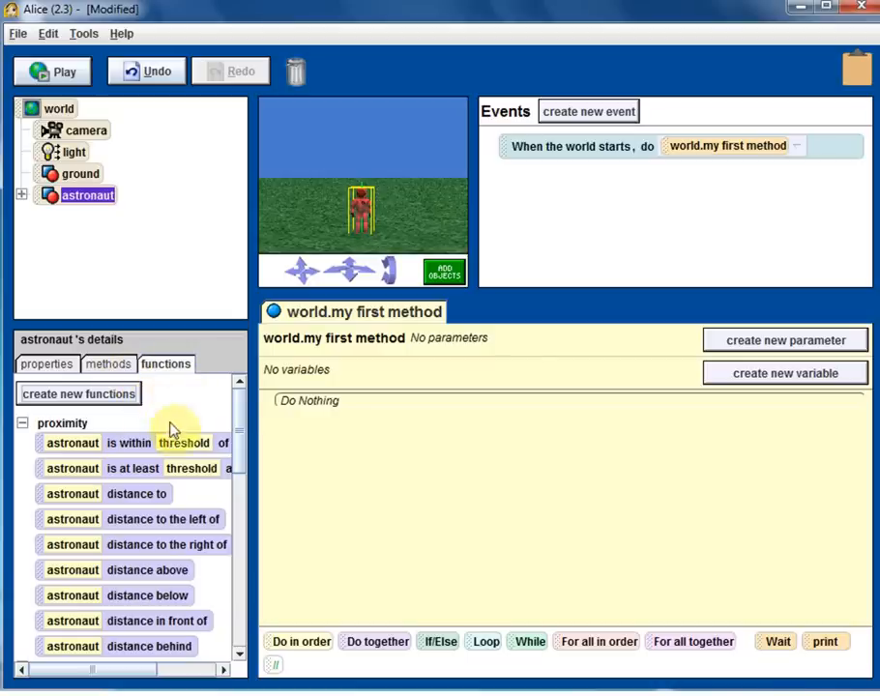
mouse_move(185, 416)
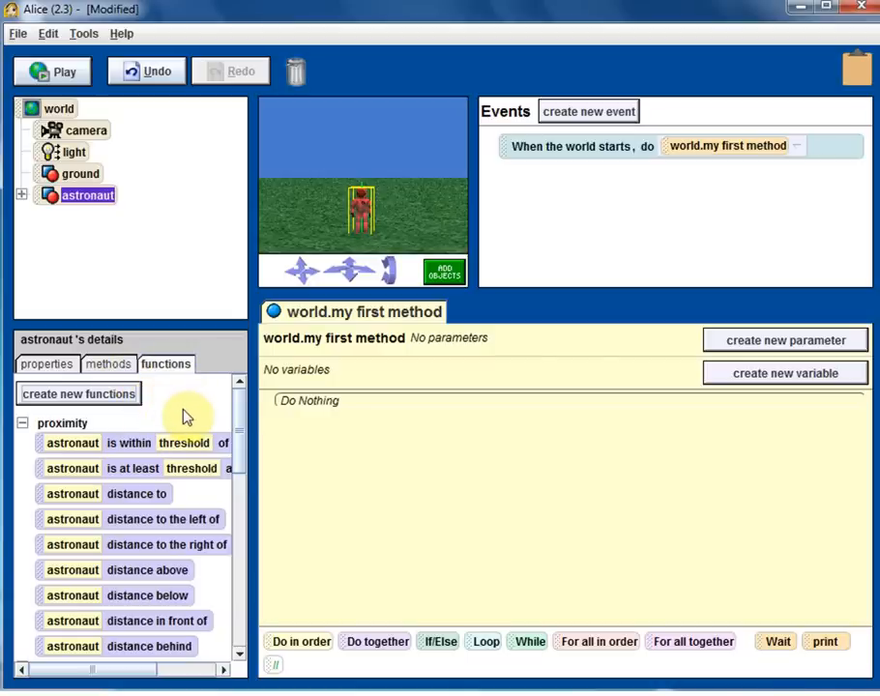
mouse_move(368, 437)
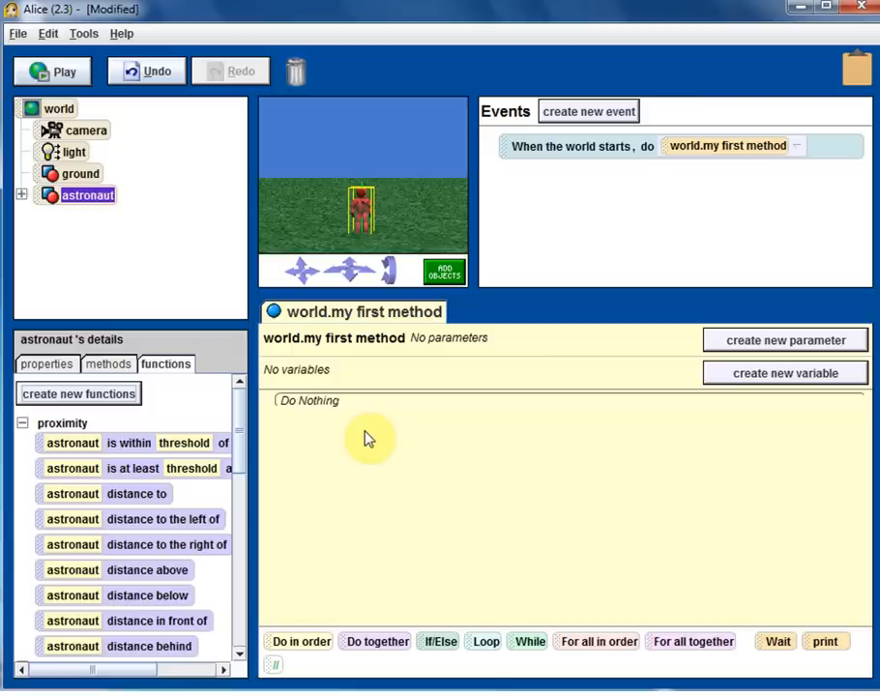
mouse_move(224, 395)
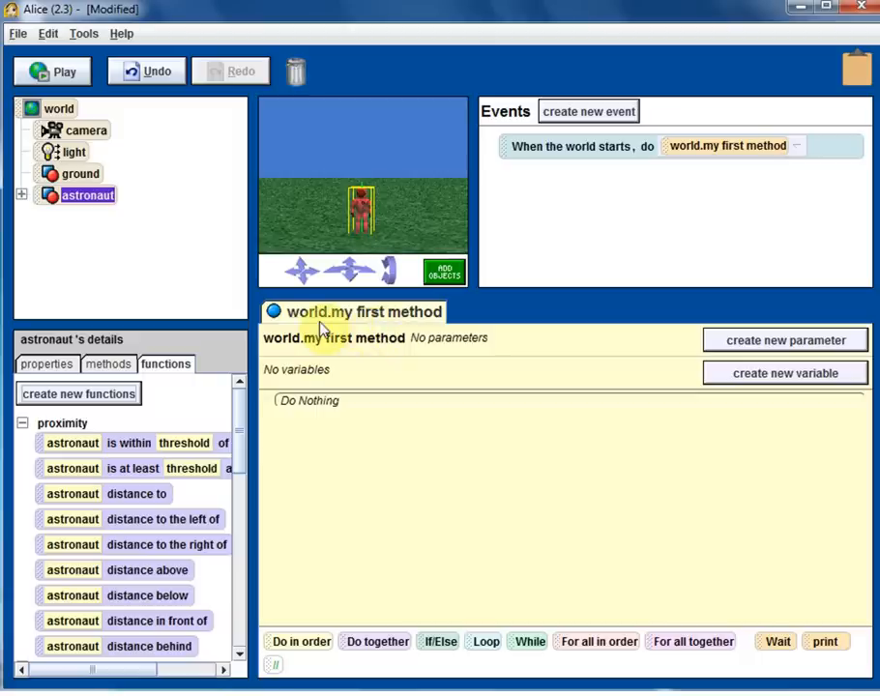
mouse_move(321, 336)
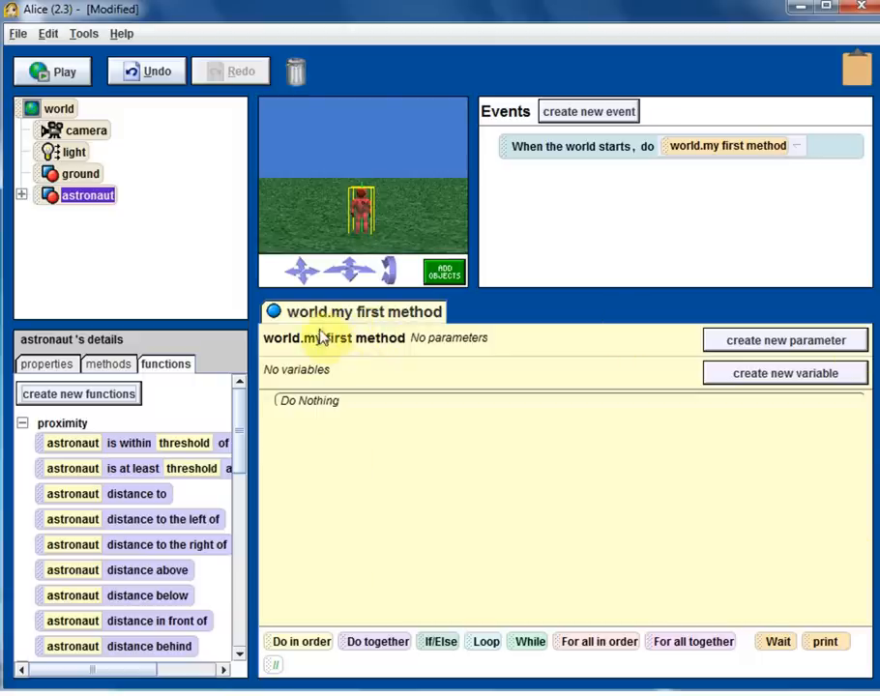
mouse_move(416, 329)
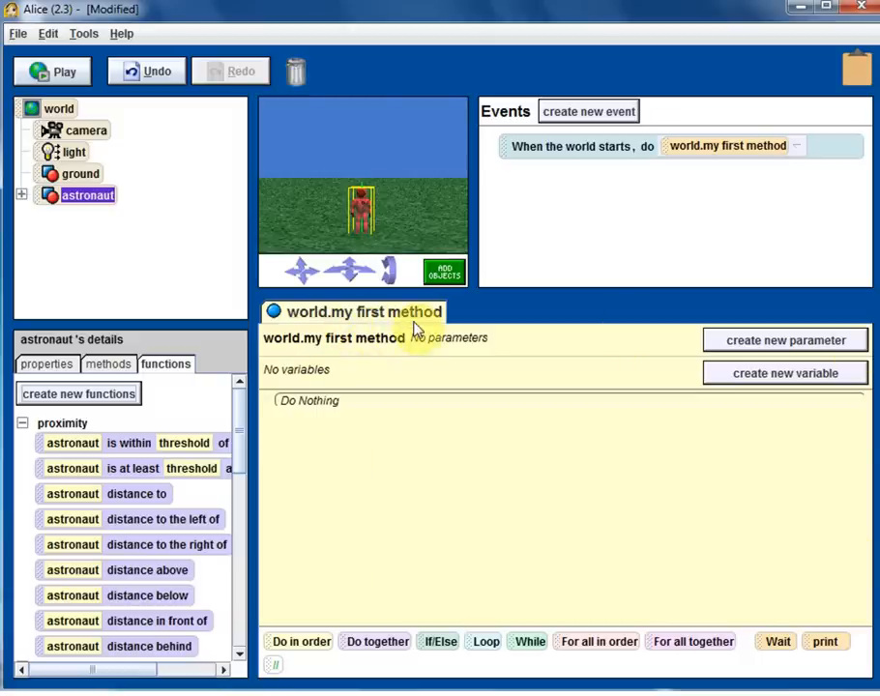
mouse_move(413, 423)
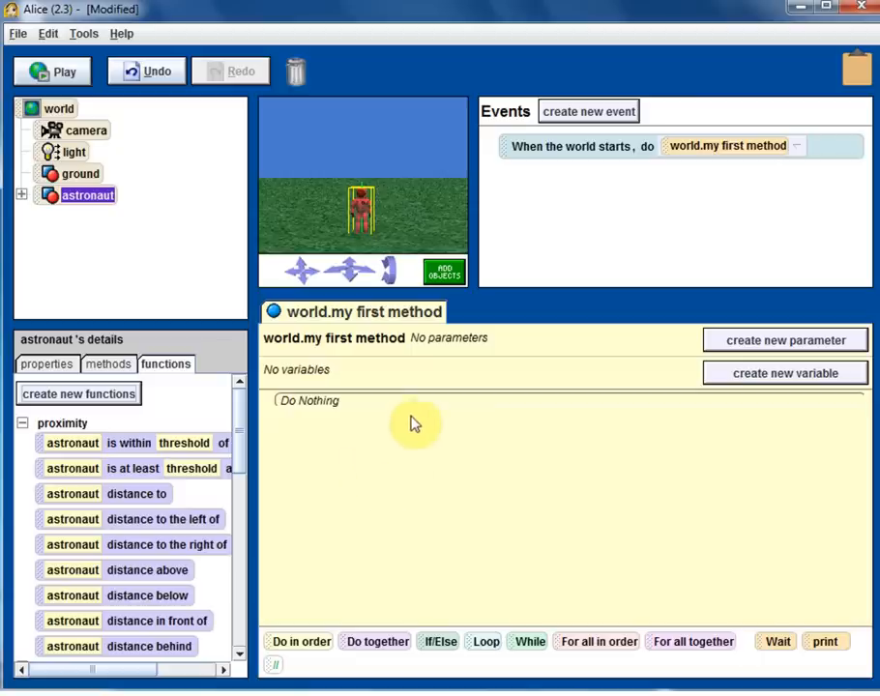
mouse_move(398, 466)
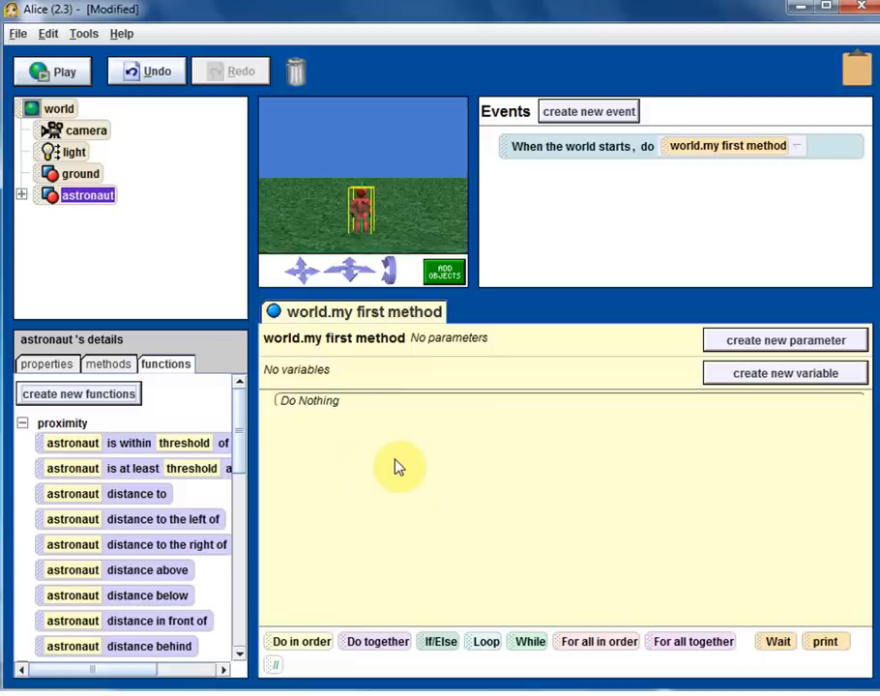
mouse_move(568, 217)
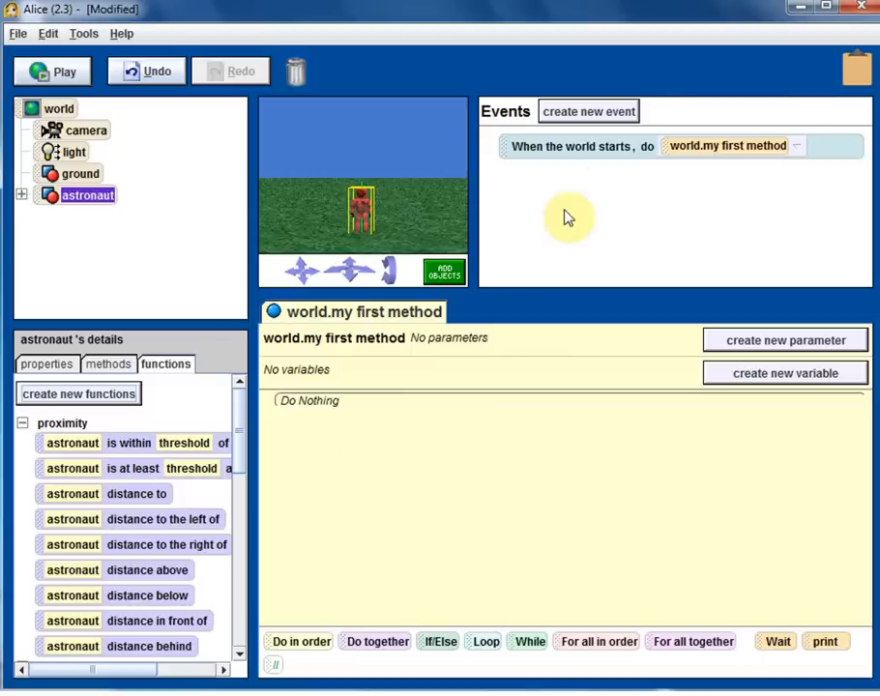
mouse_move(565, 182)
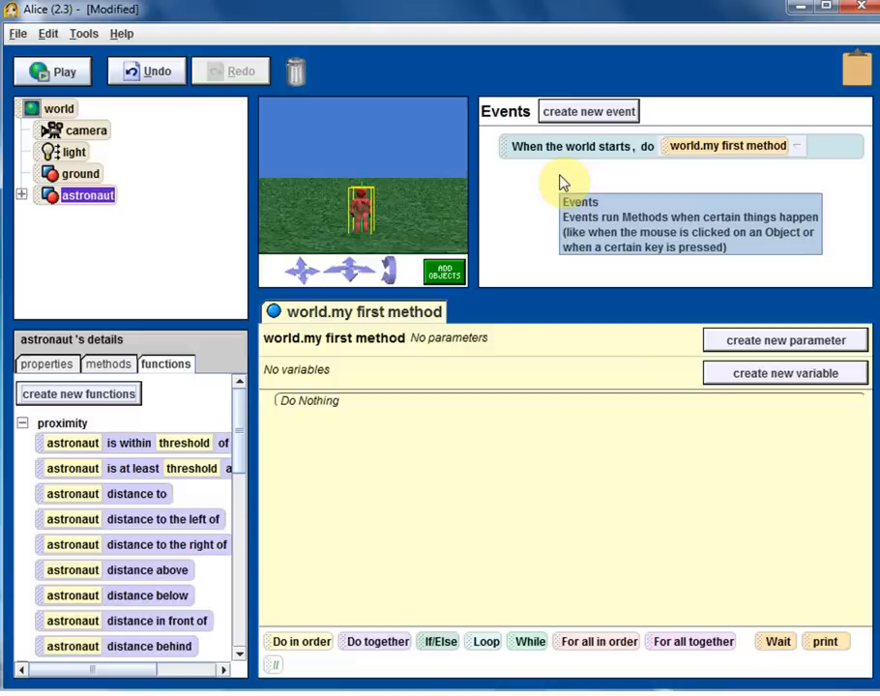
mouse_move(808, 125)
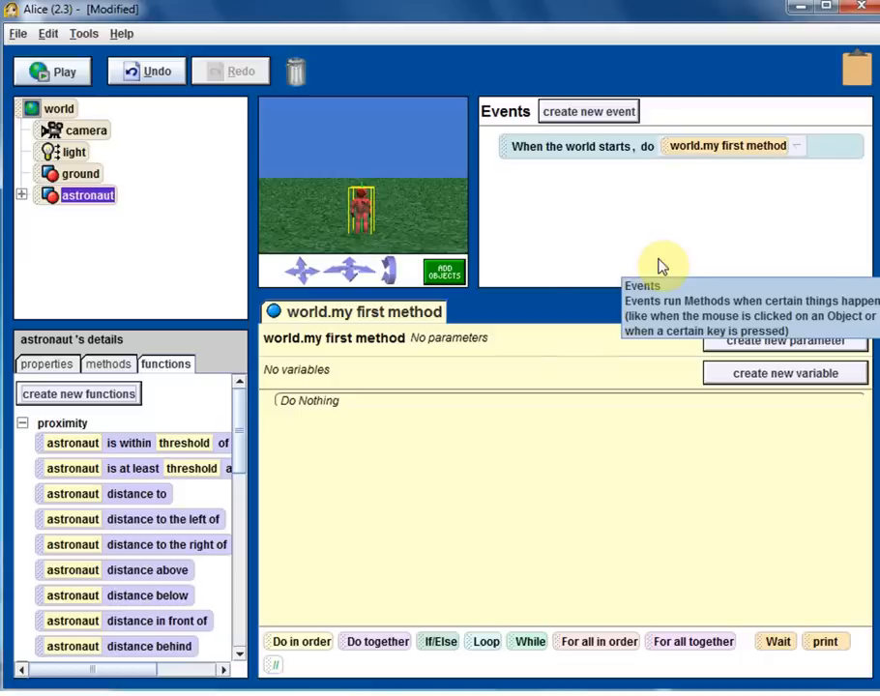
mouse_move(576, 267)
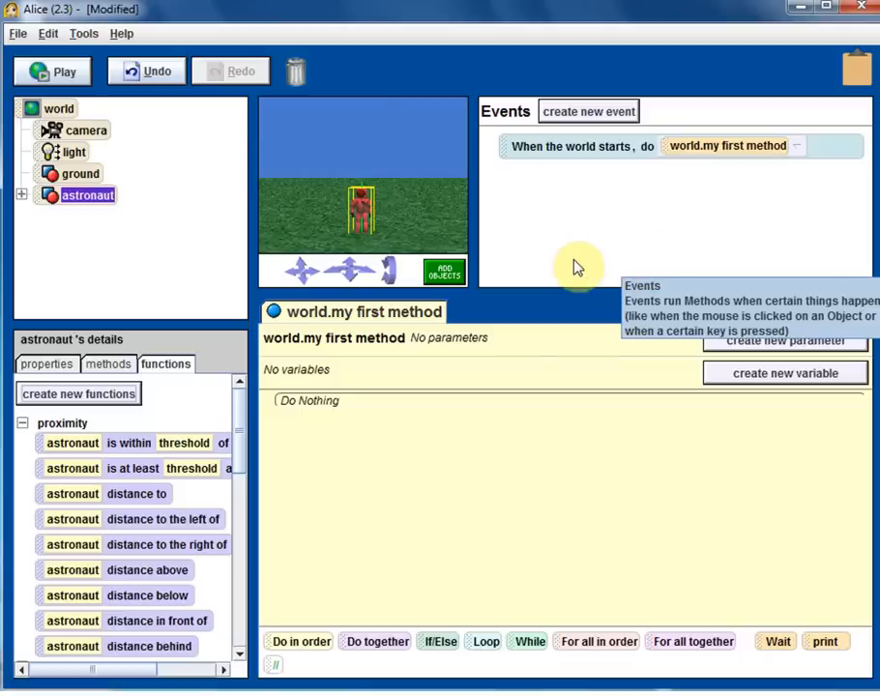
mouse_move(578, 266)
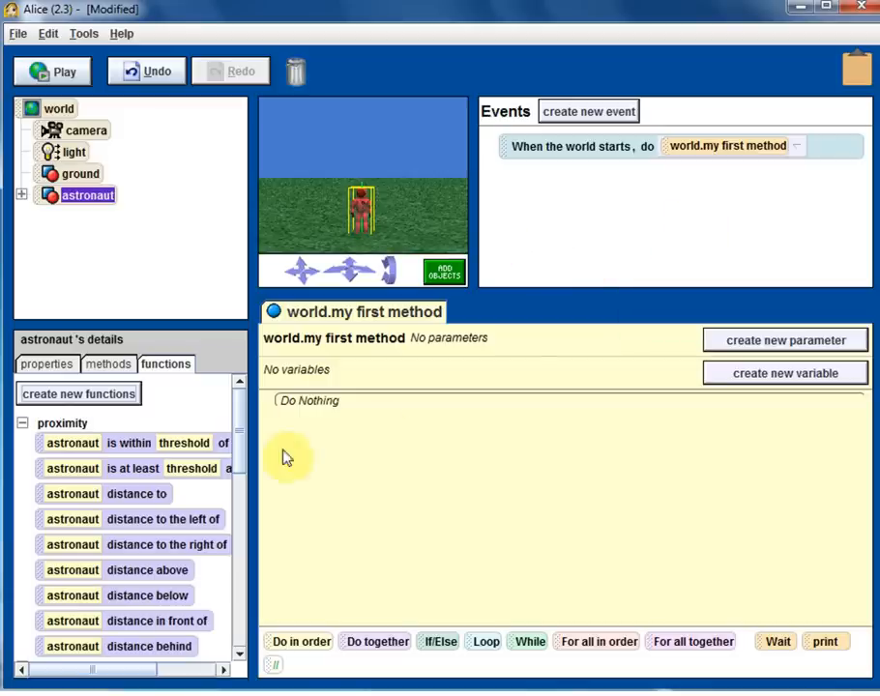
mouse_move(203, 493)
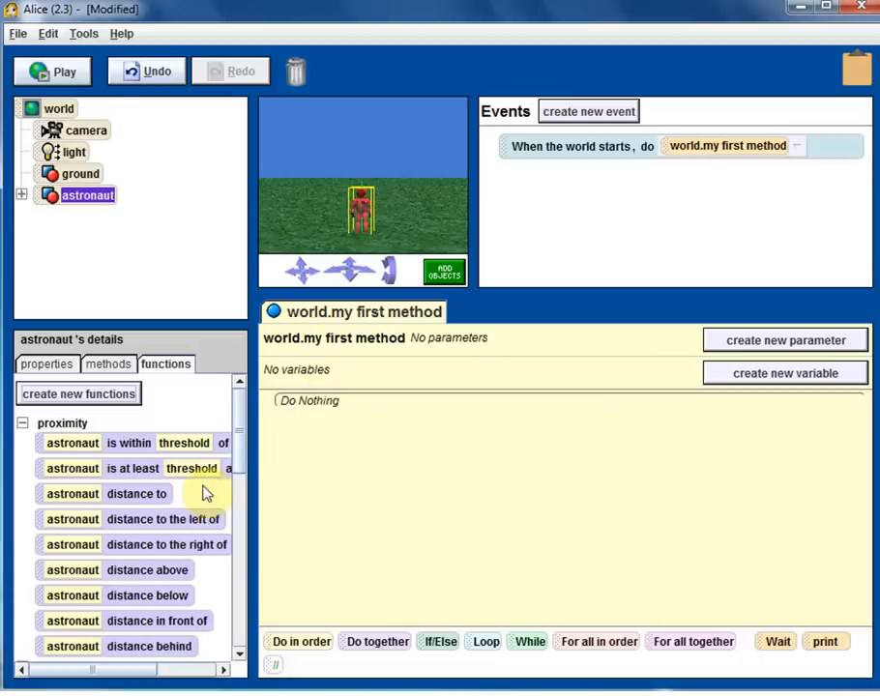
mouse_move(18, 35)
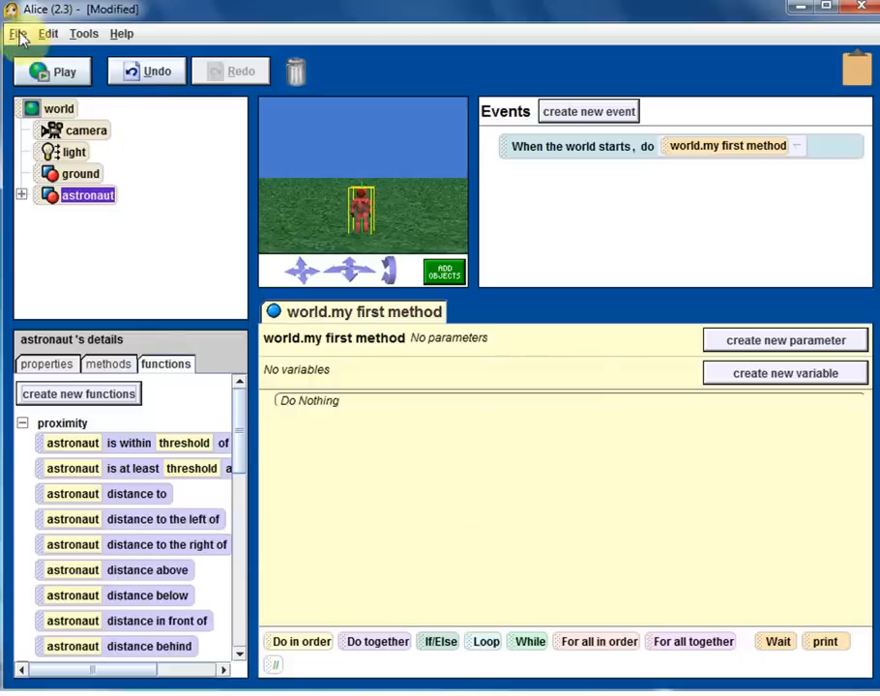
Discard the astronaut world unsaved and open the lakeSkater example world.
left_click(18, 35)
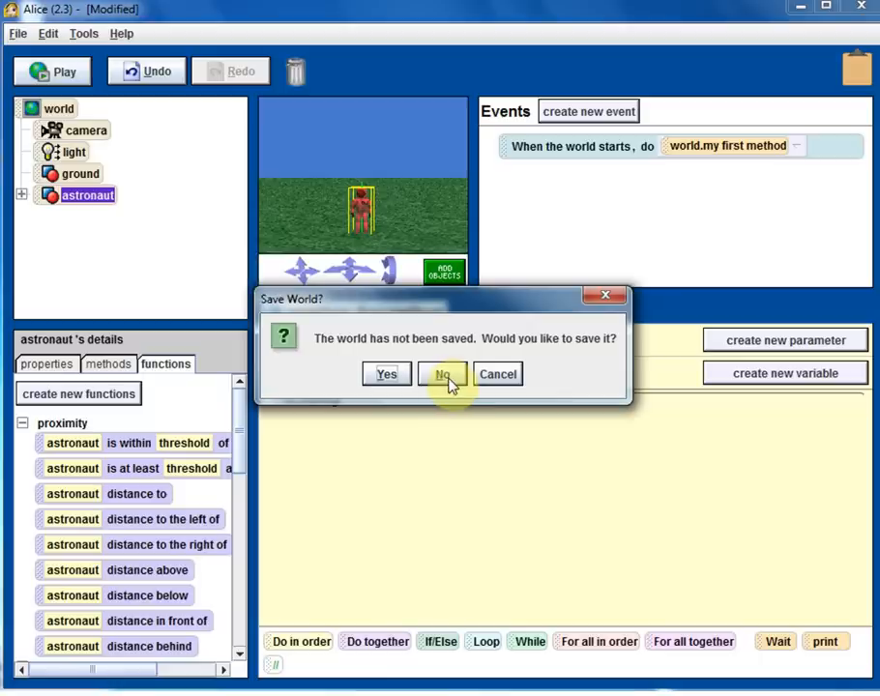
left_click(440, 375)
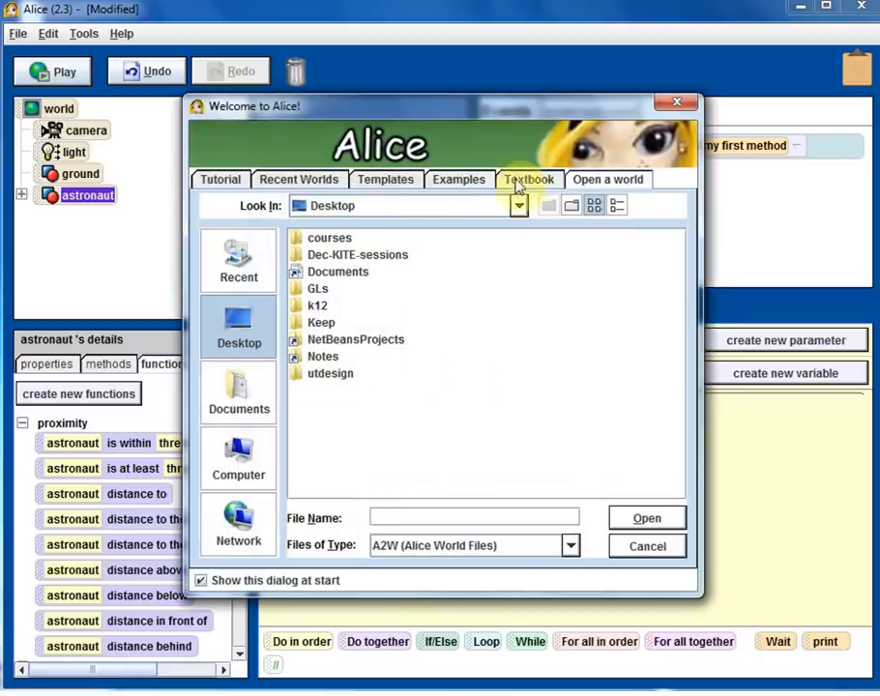
left_click(460, 178)
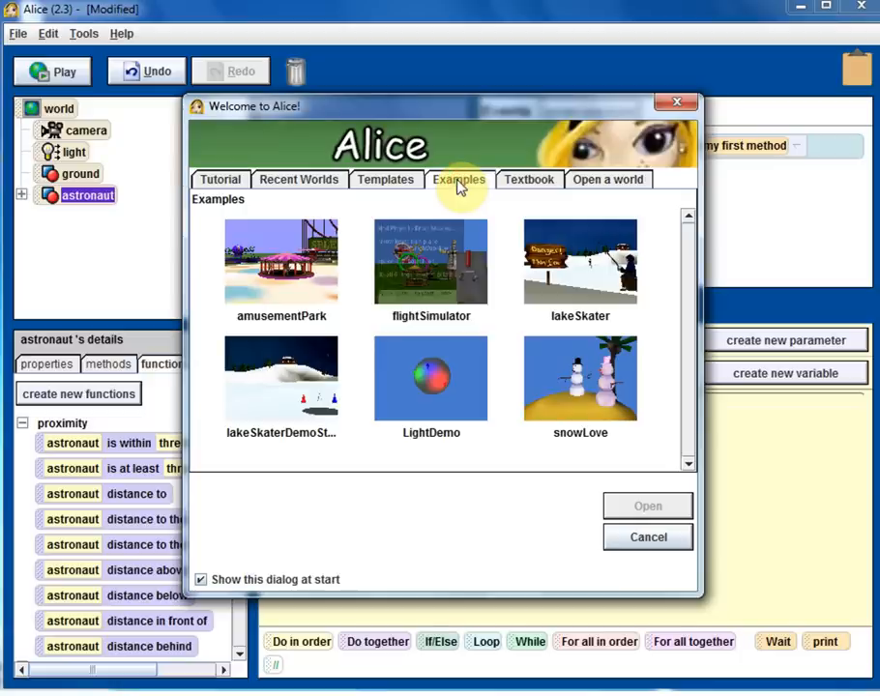
mouse_move(449, 286)
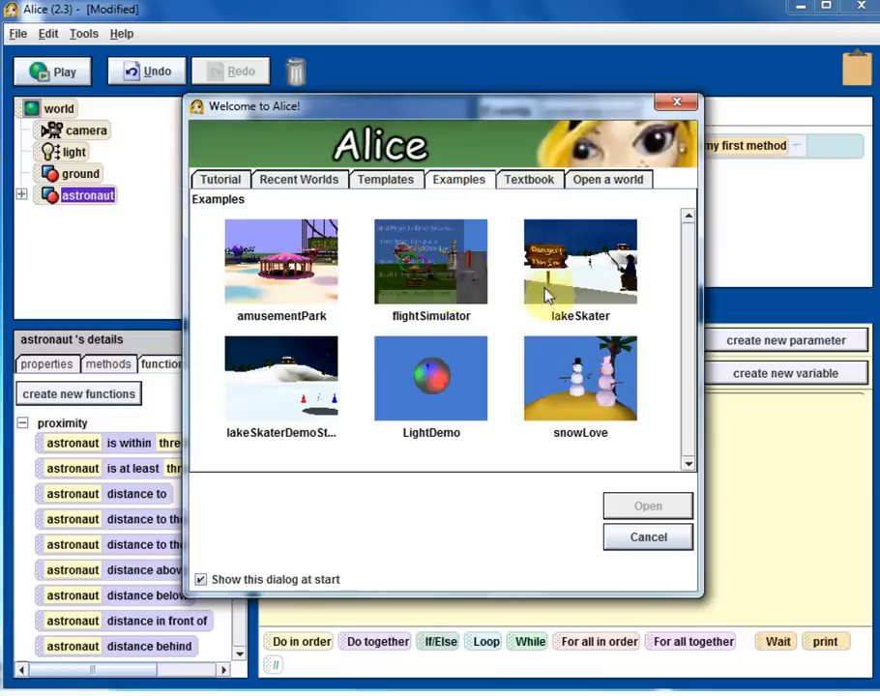
left_click(580, 261)
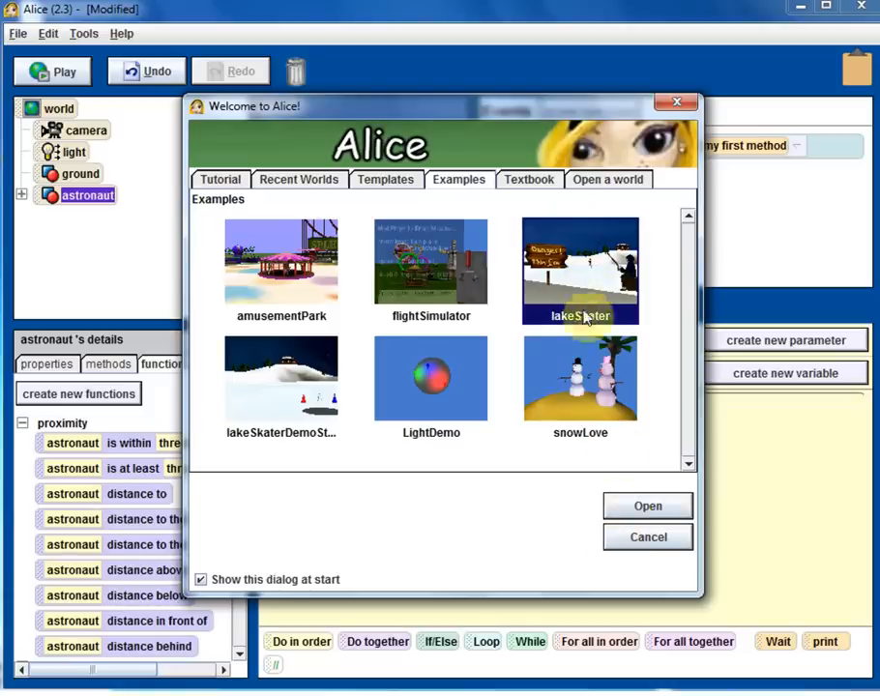
left_click(645, 507)
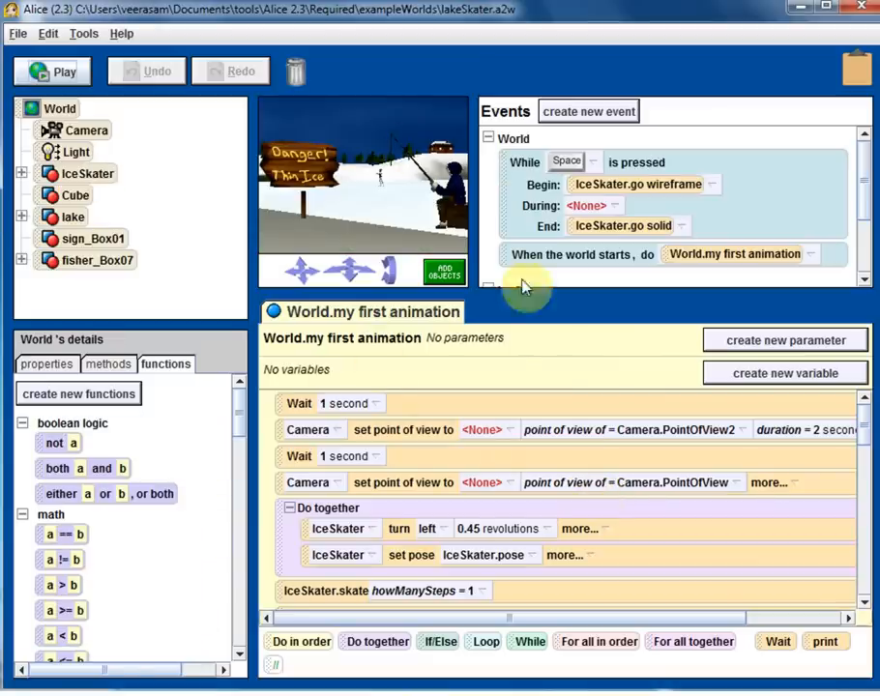
mouse_move(499, 346)
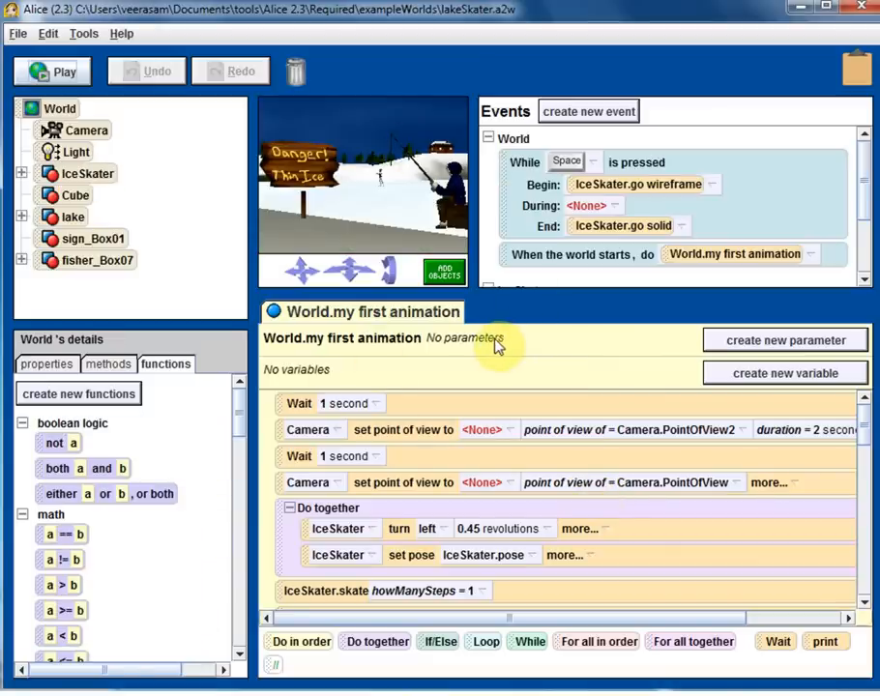
mouse_move(445, 375)
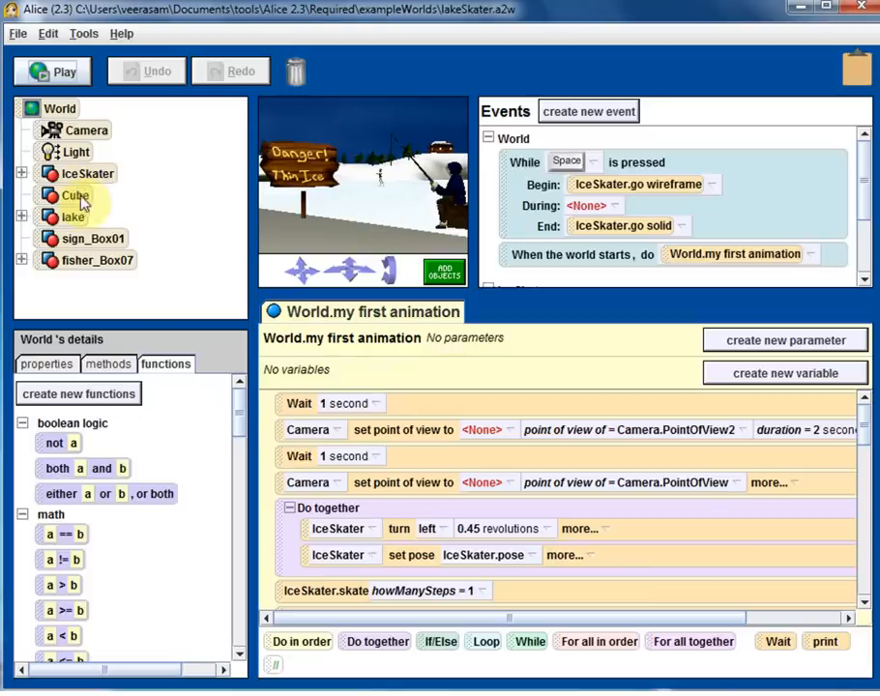
mouse_move(85, 275)
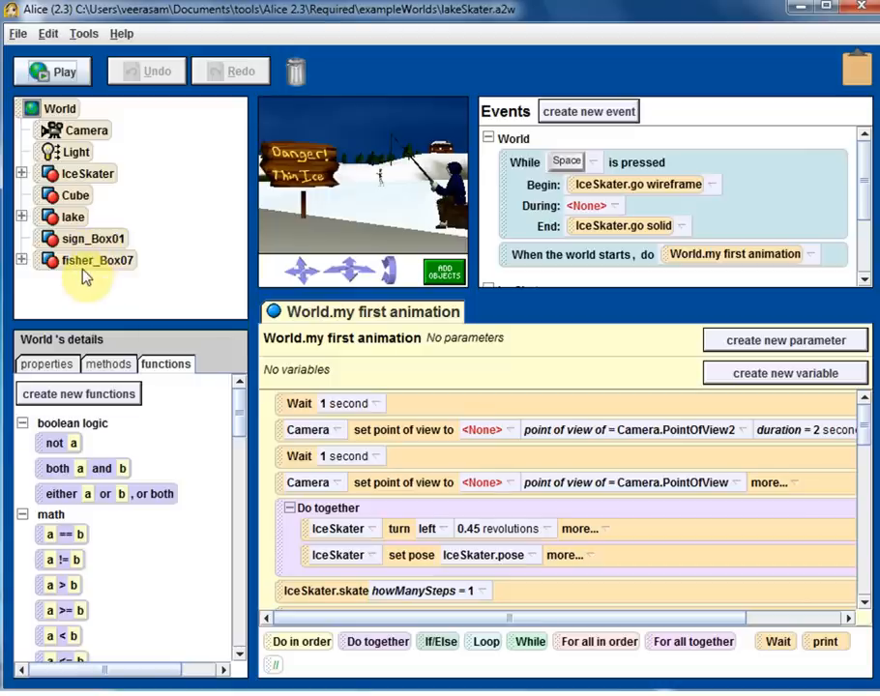
mouse_move(158, 255)
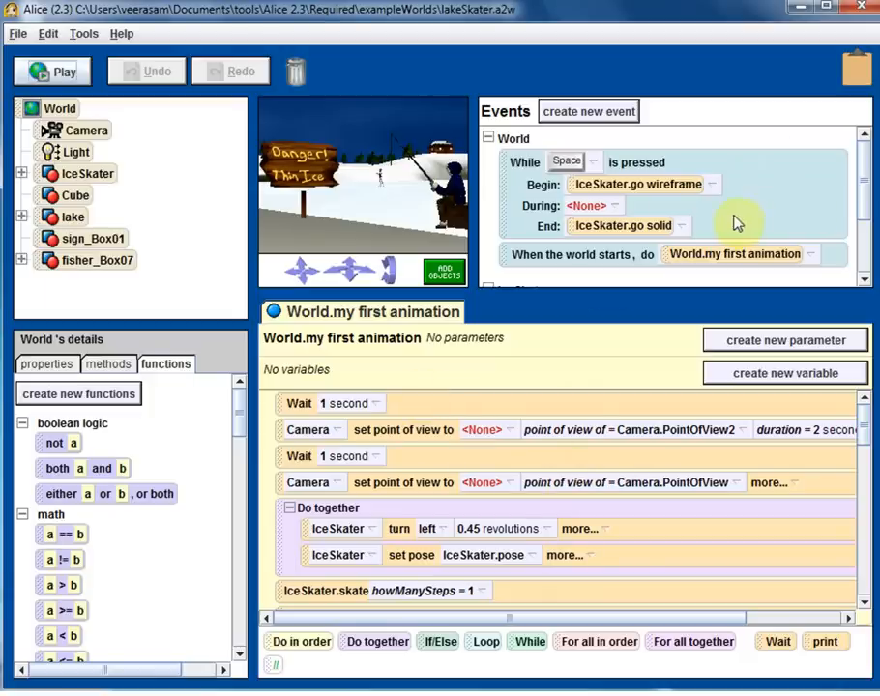
mouse_move(123, 85)
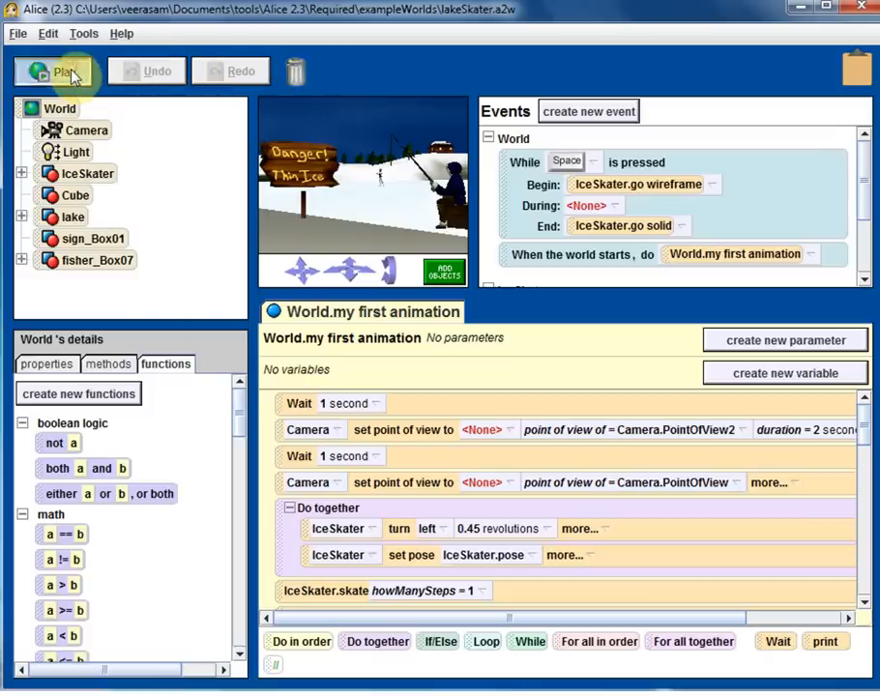
Play the lakeSkater world in the Alice World window.
left_click(54, 70)
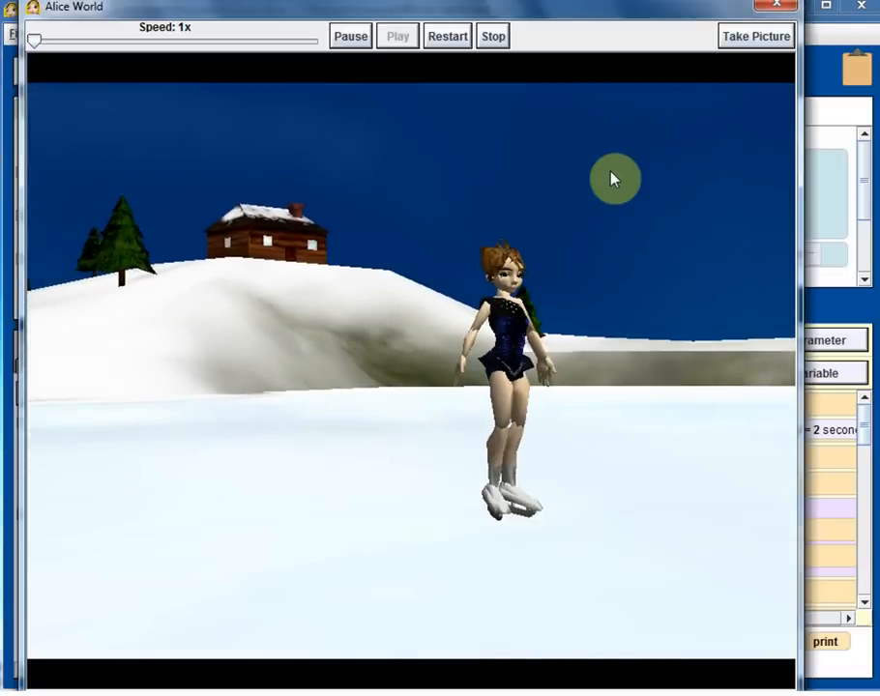
mouse_move(638, 147)
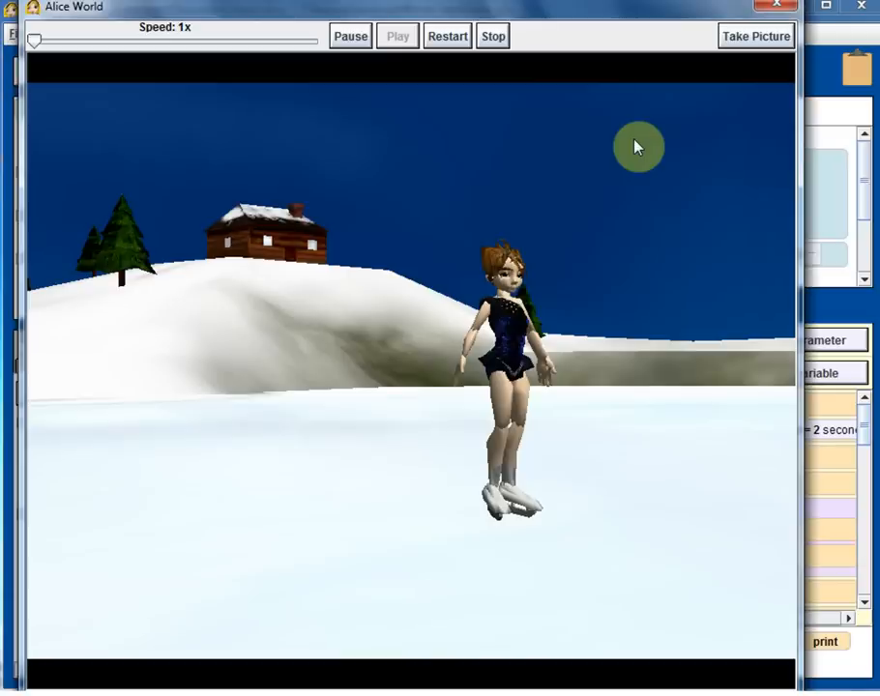
mouse_move(676, 108)
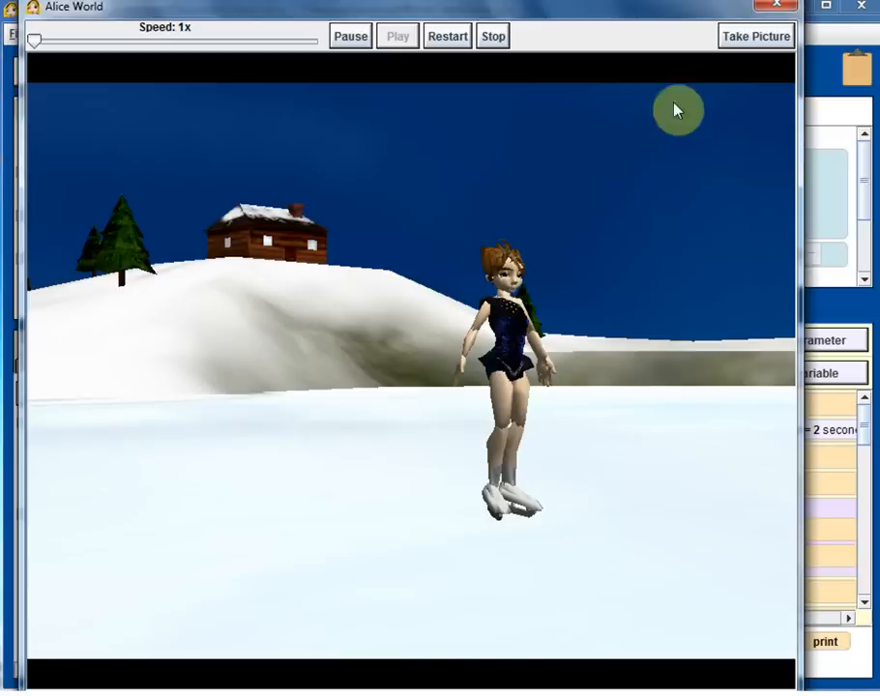